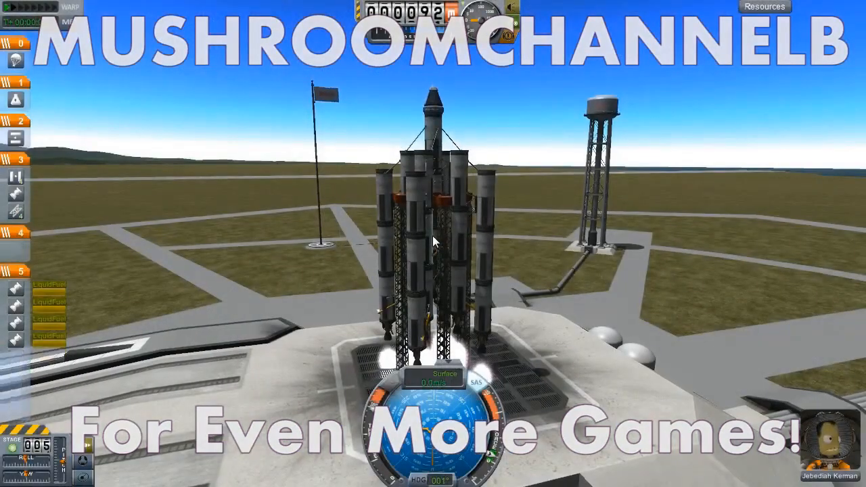
Scroll the How Content ID works article down to the matches and eligibility sections
key(space)
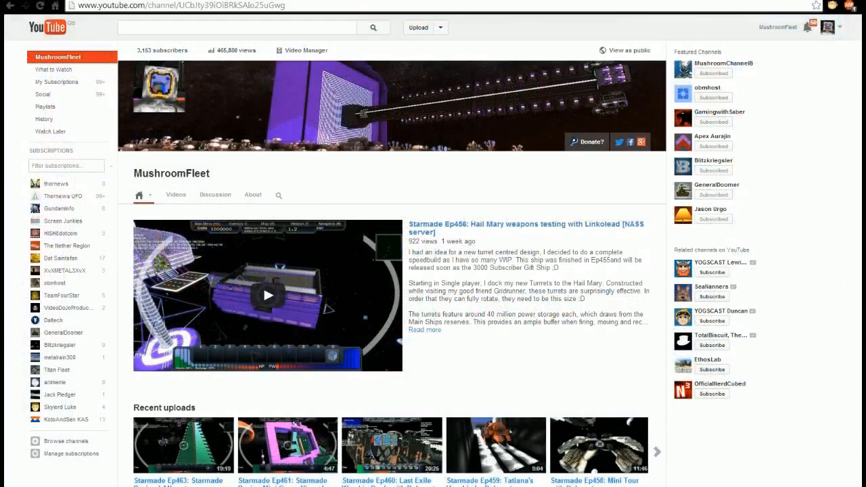
mouse_move(127, 61)
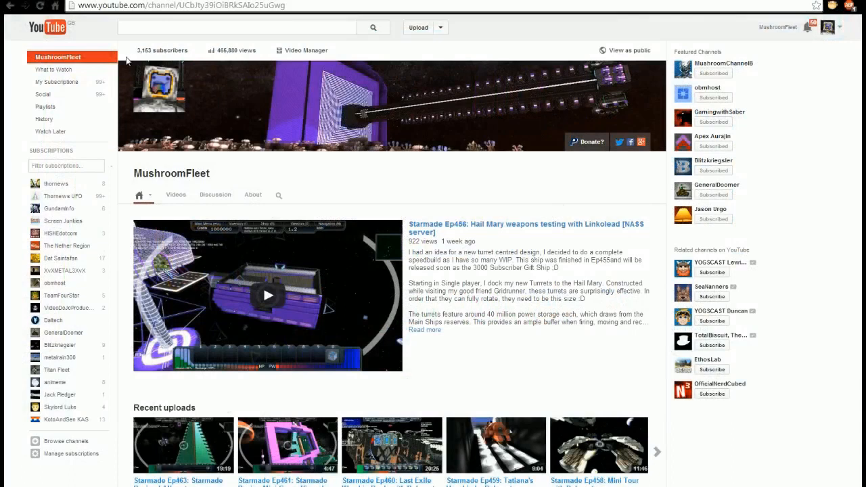
mouse_move(179, 54)
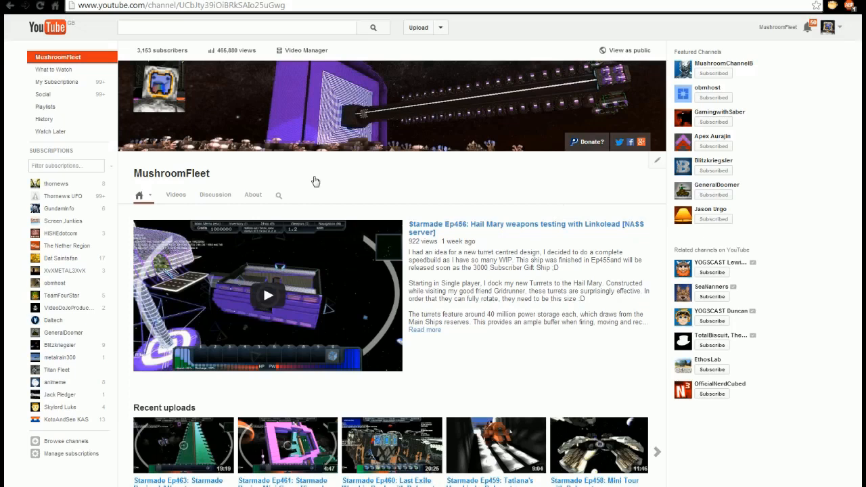
mouse_move(562, 184)
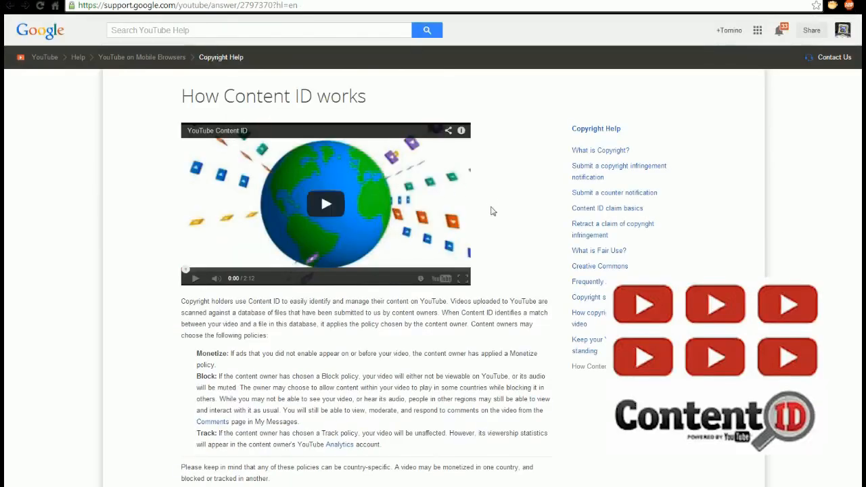
mouse_move(524, 219)
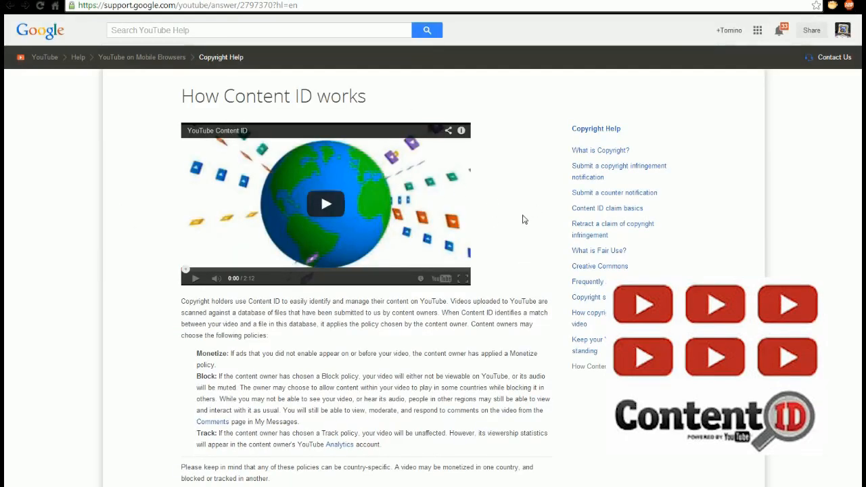
scroll(down, 3)
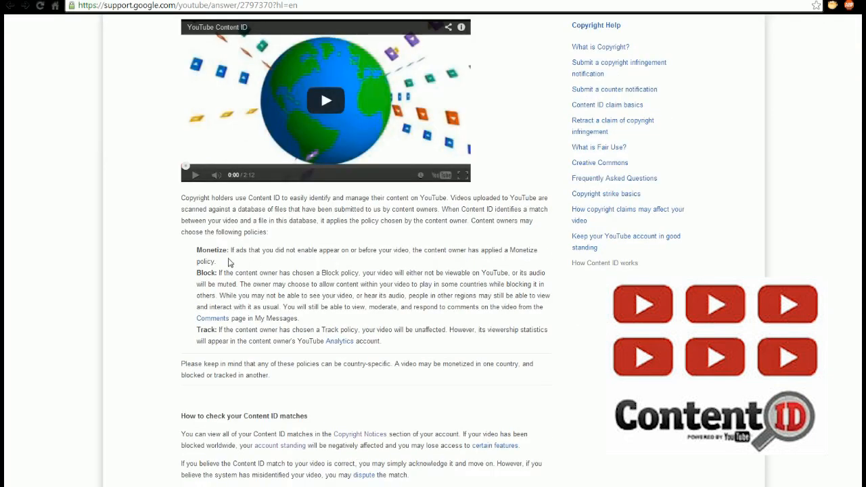
mouse_move(183, 263)
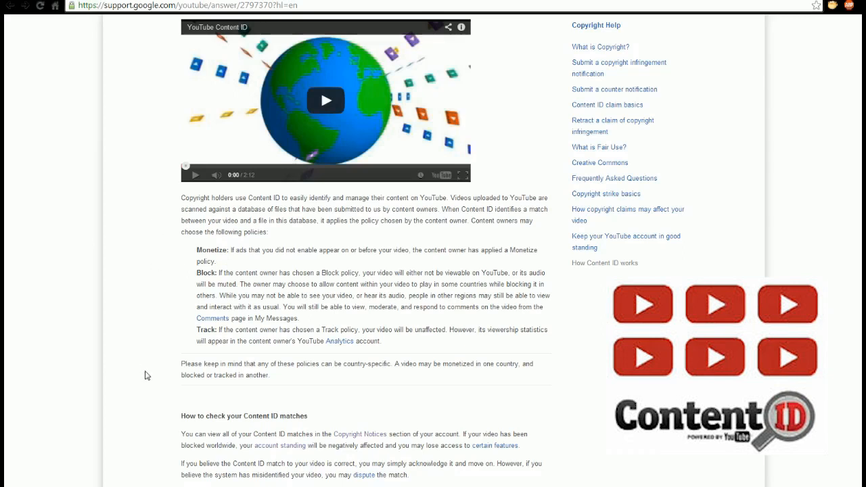
scroll(down, 3)
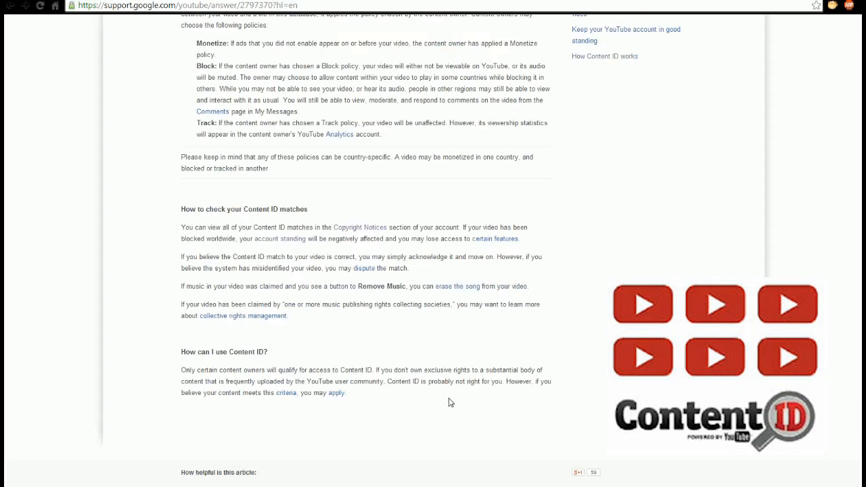
mouse_move(365, 326)
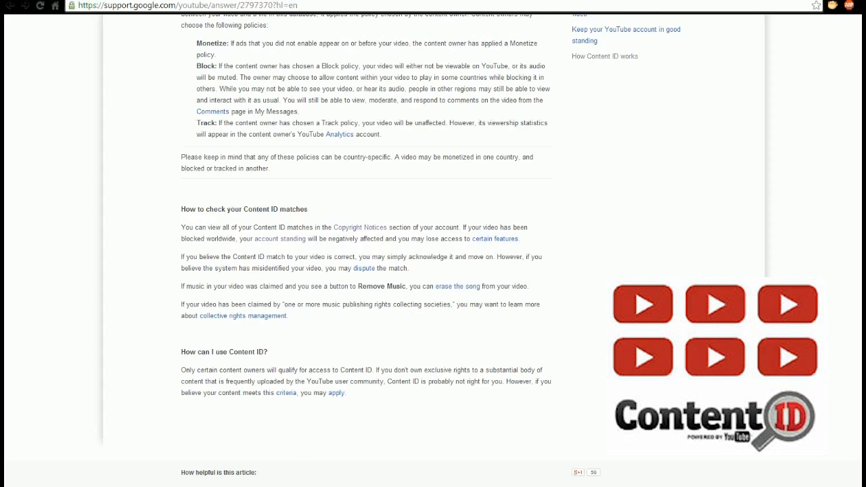
mouse_move(264, 299)
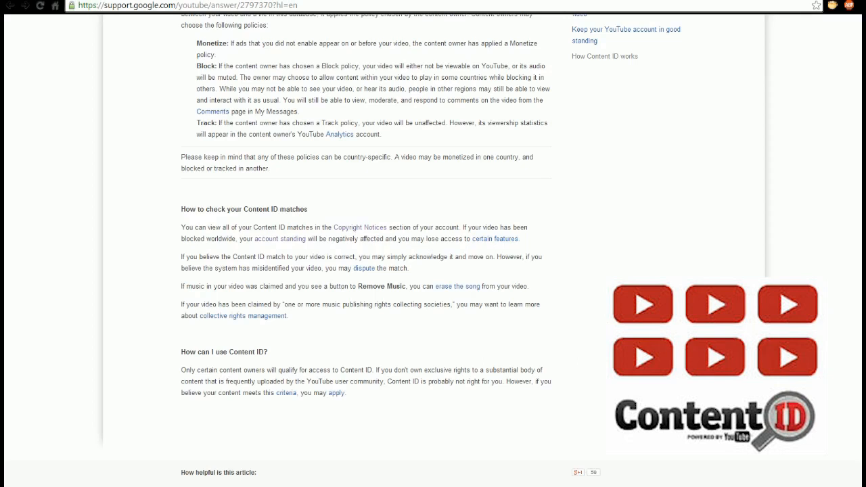
mouse_move(548, 291)
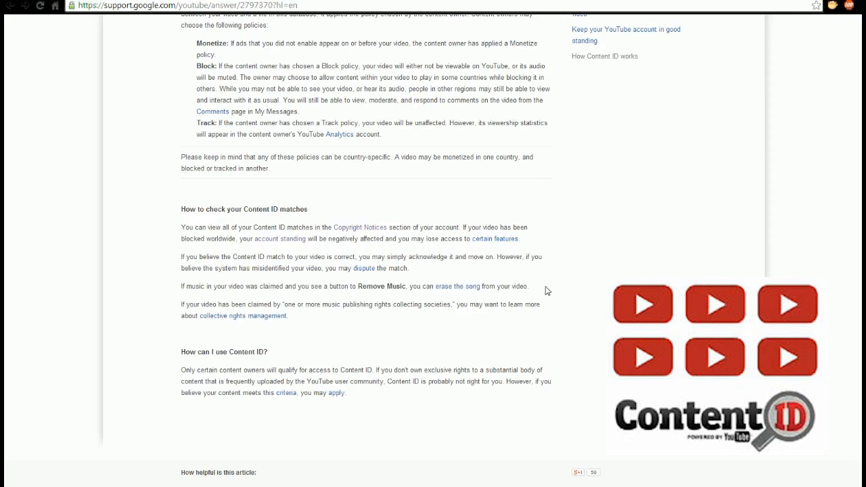
double_click(375, 287)
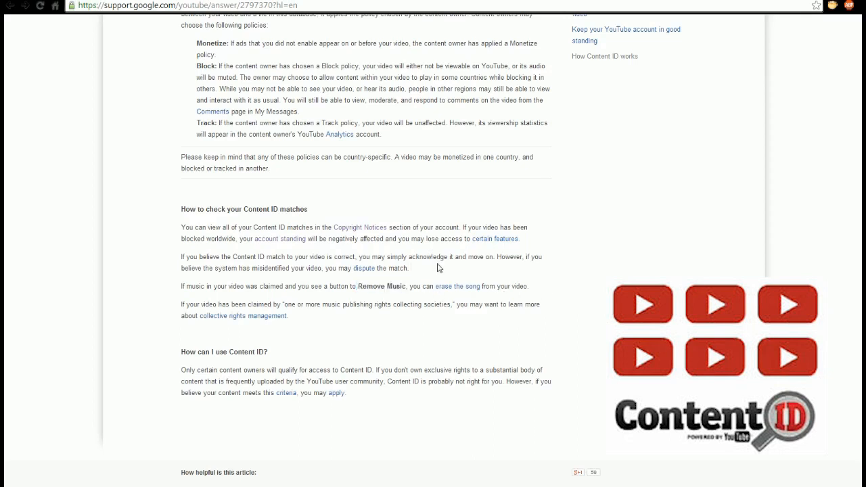
mouse_move(464, 276)
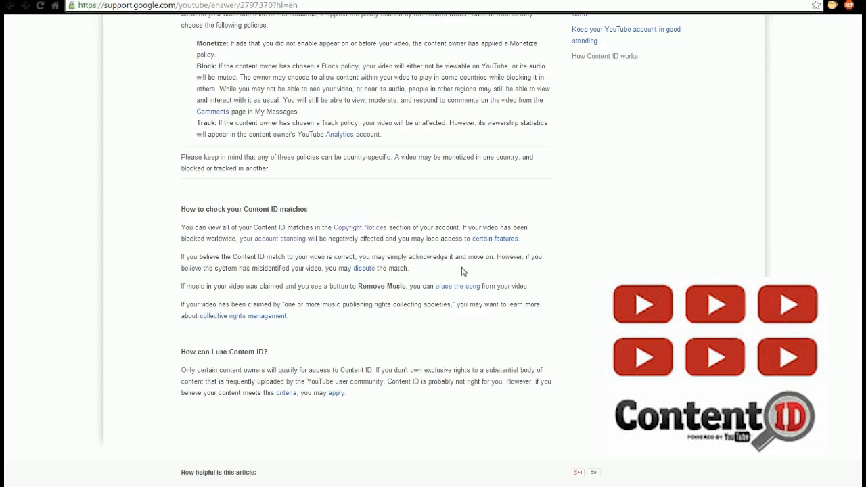
mouse_move(486, 277)
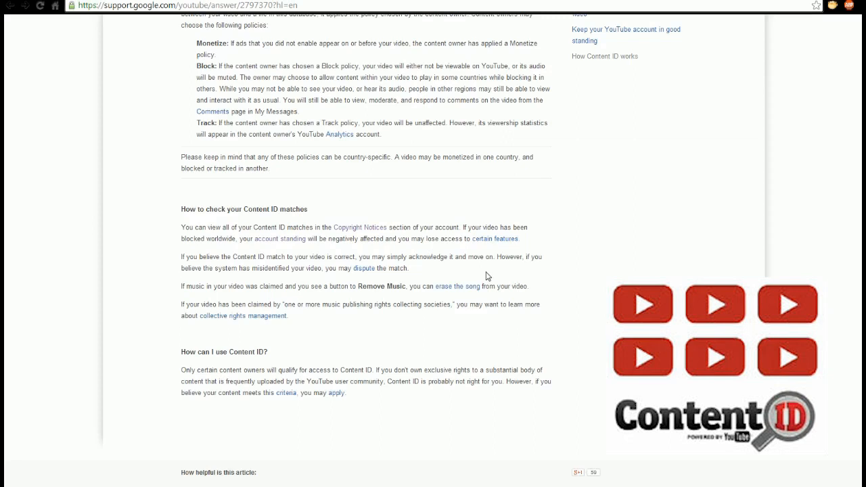
mouse_move(488, 275)
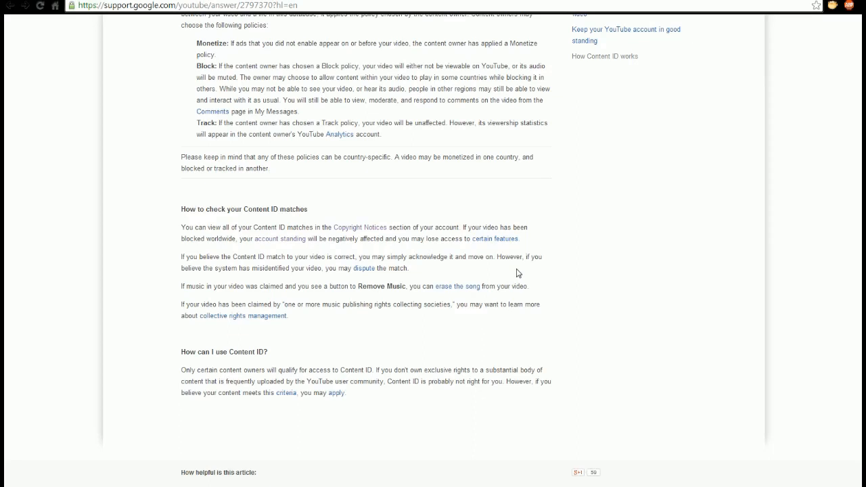
mouse_move(661, 260)
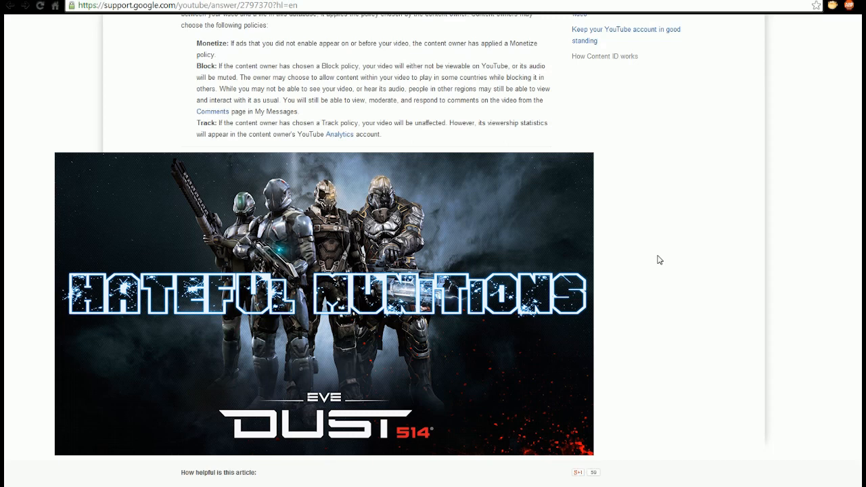
scroll(down, 3)
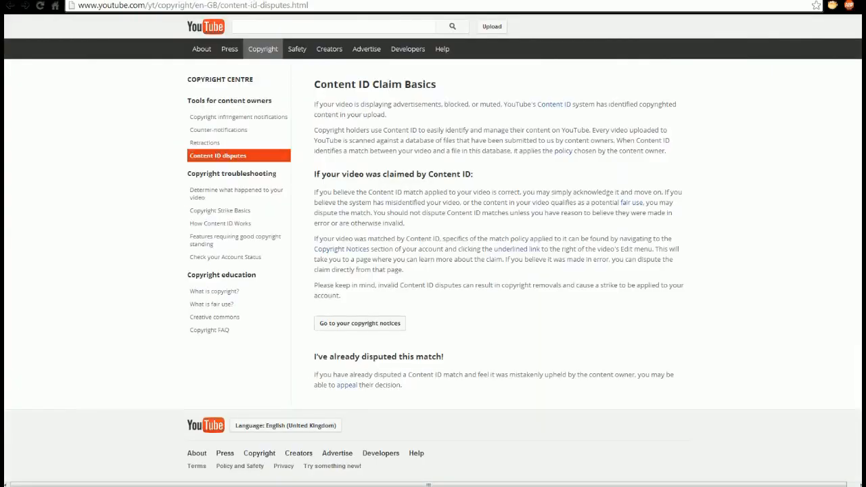
mouse_move(383, 319)
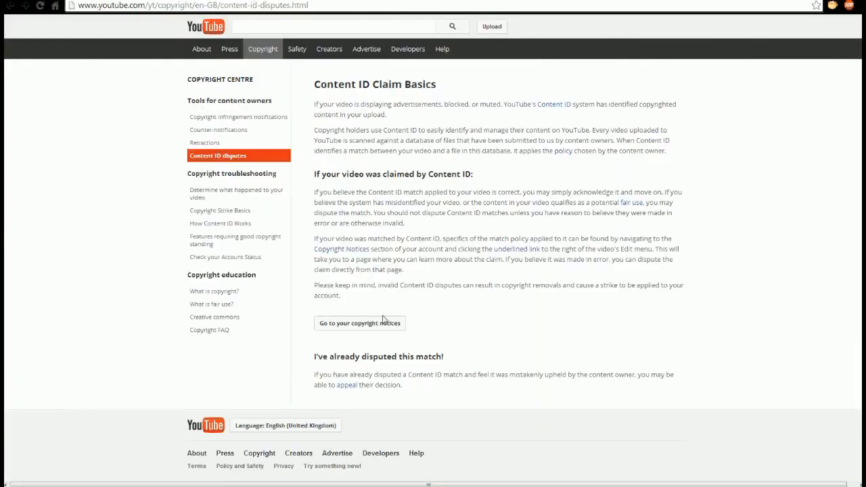
Open the channel's Copyright Notices list showing the acknowledged Starmade videos
click(360, 323)
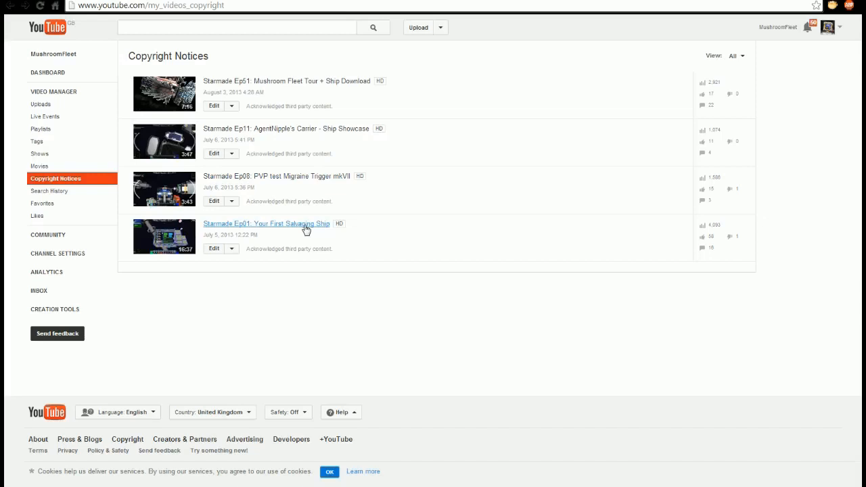
mouse_move(206, 228)
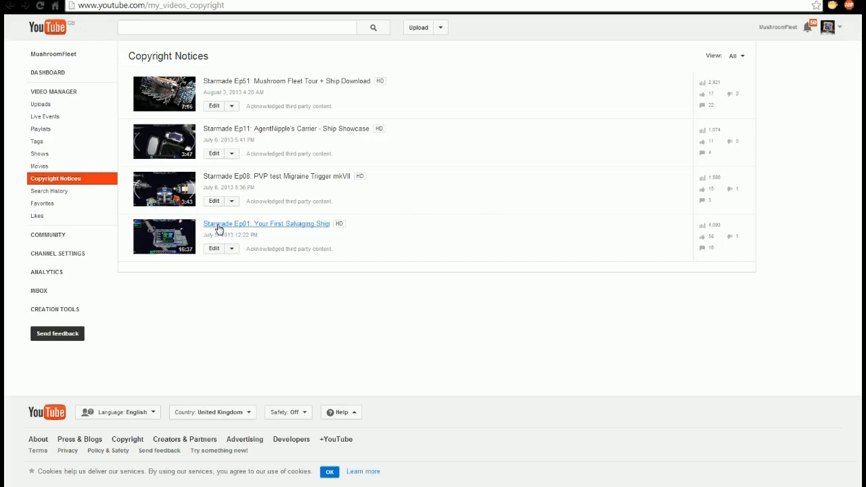
mouse_move(283, 80)
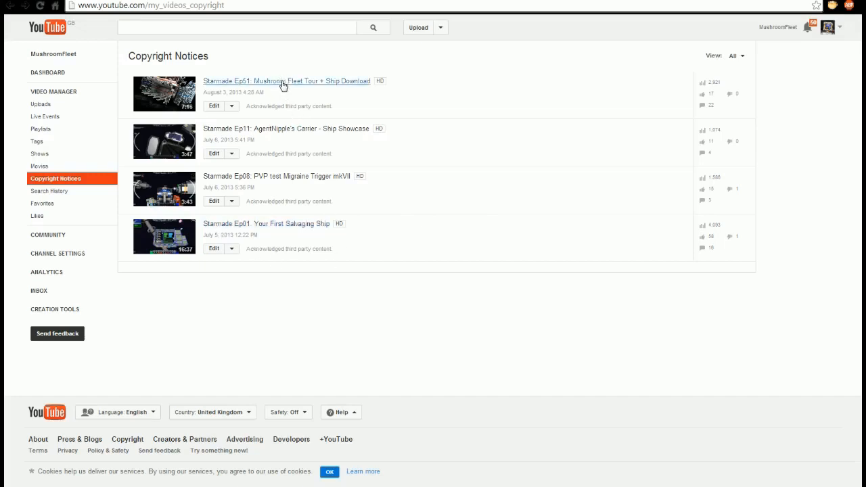
mouse_move(287, 129)
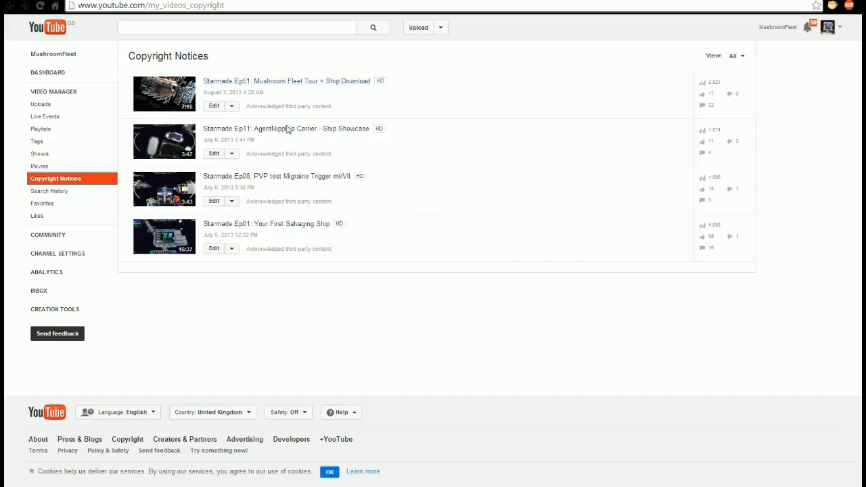
mouse_move(285, 248)
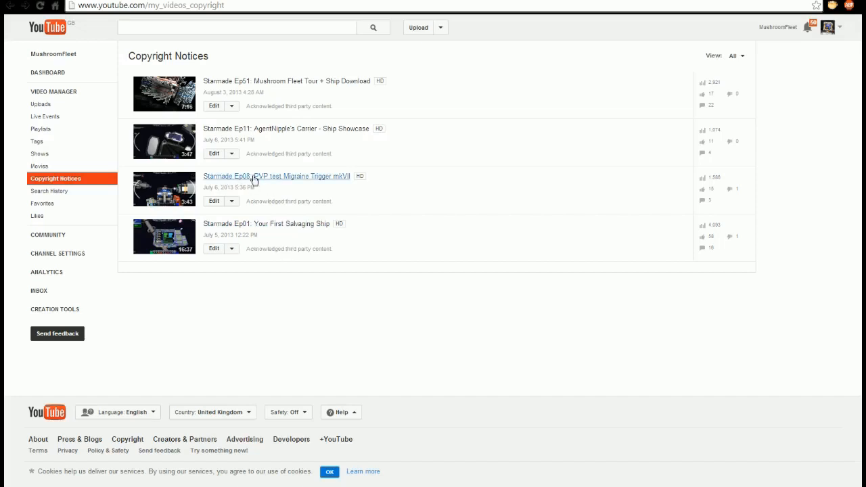
mouse_move(264, 209)
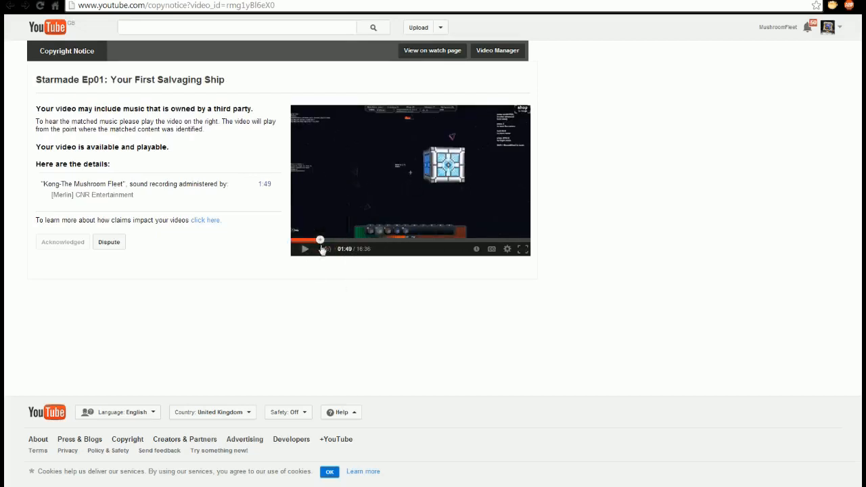
Play the Ep01 video through the matched Kong-The Mushroom Fleet segment
click(305, 249)
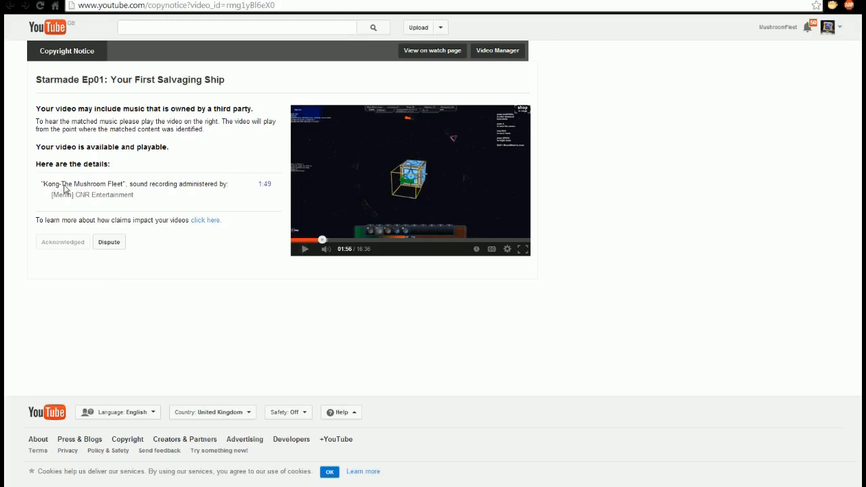
mouse_move(61, 190)
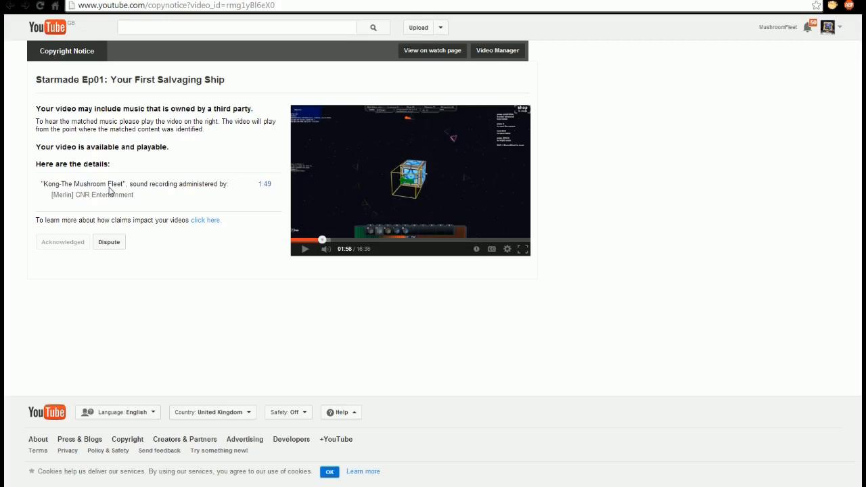
mouse_move(555, 71)
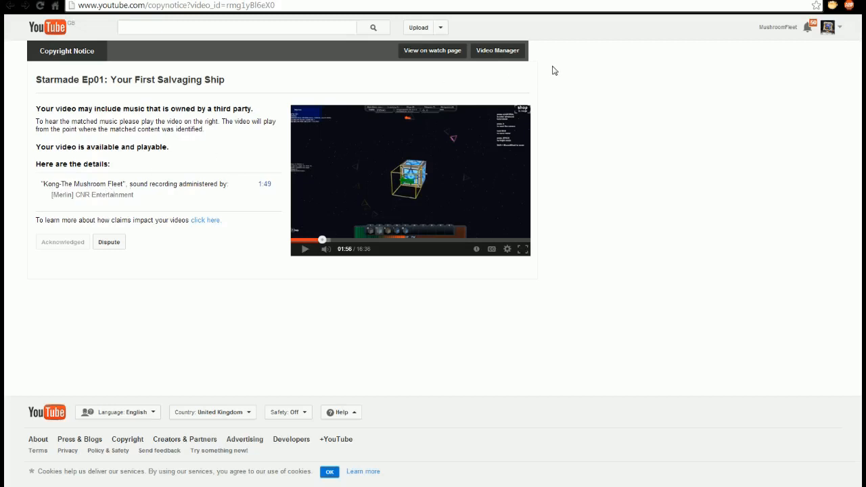
mouse_move(171, 219)
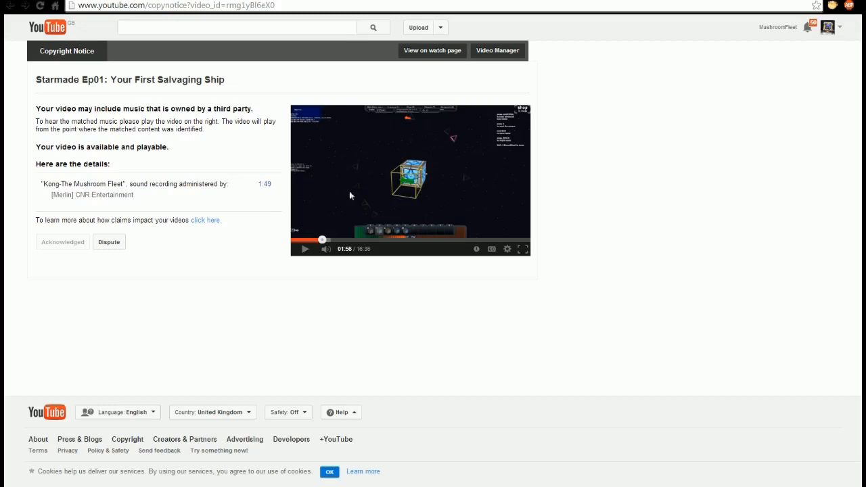
mouse_move(399, 225)
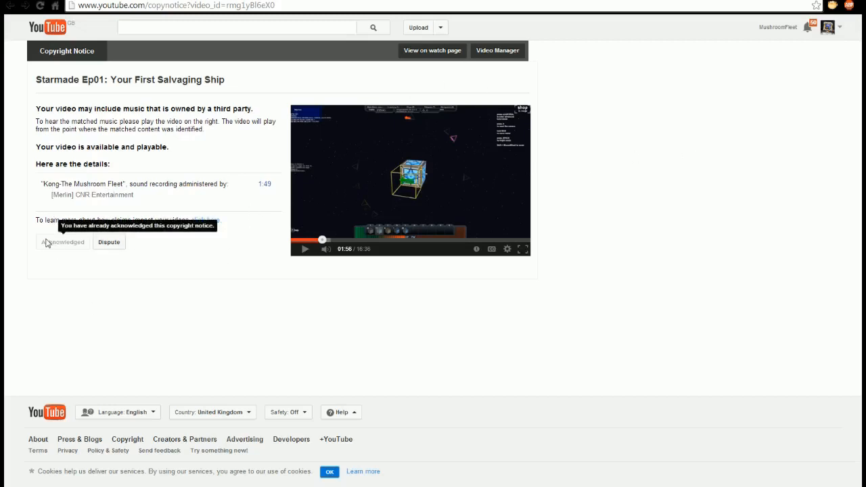
mouse_move(159, 247)
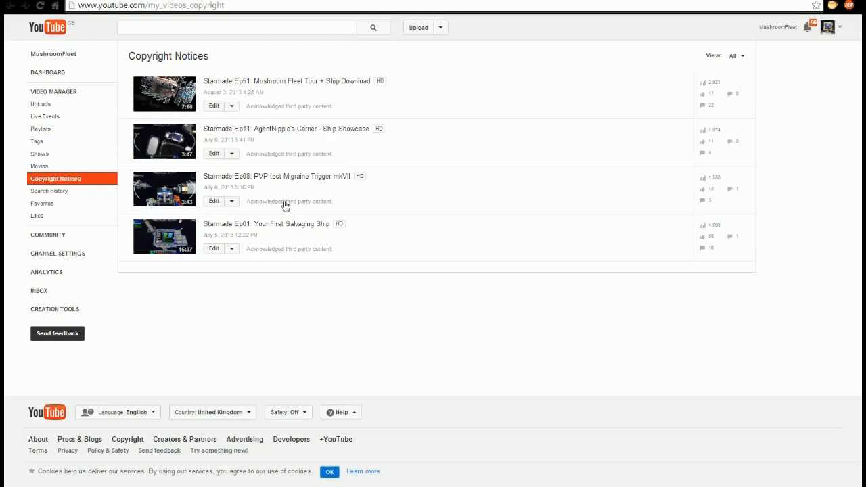
mouse_move(464, 192)
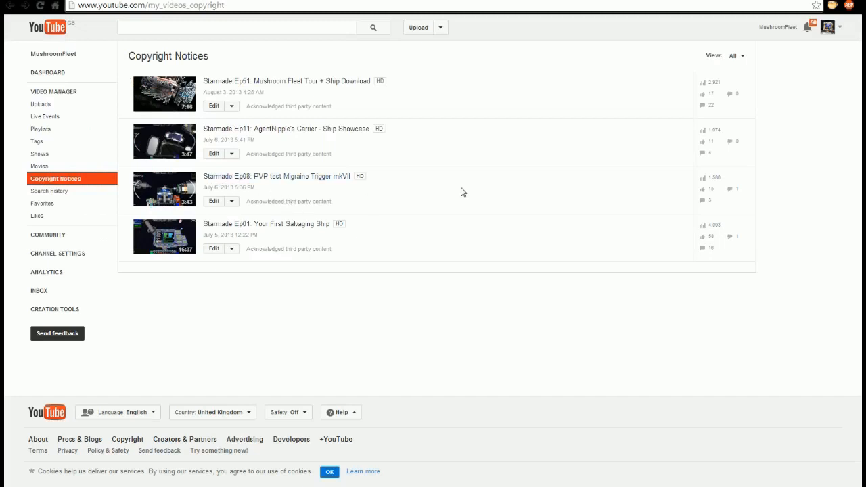
Open the Ep08: PVP test Migraine Trigger mkVII notice and play its matched track
click(276, 176)
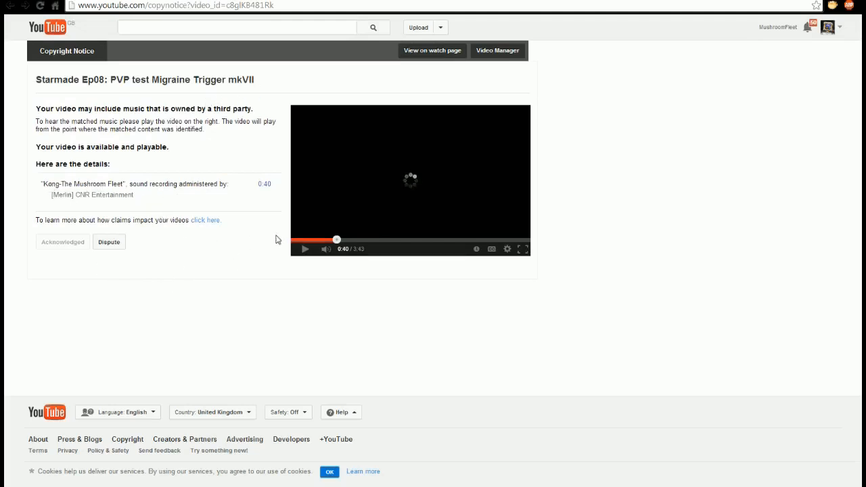
click(305, 249)
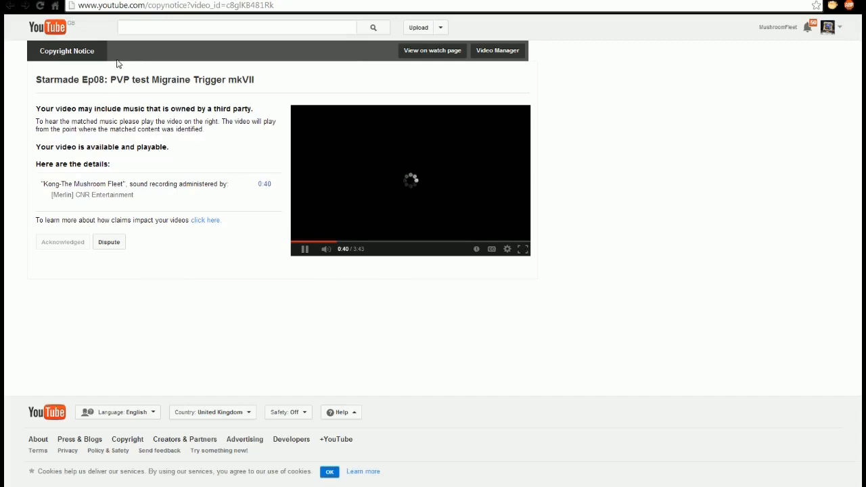
mouse_move(296, 76)
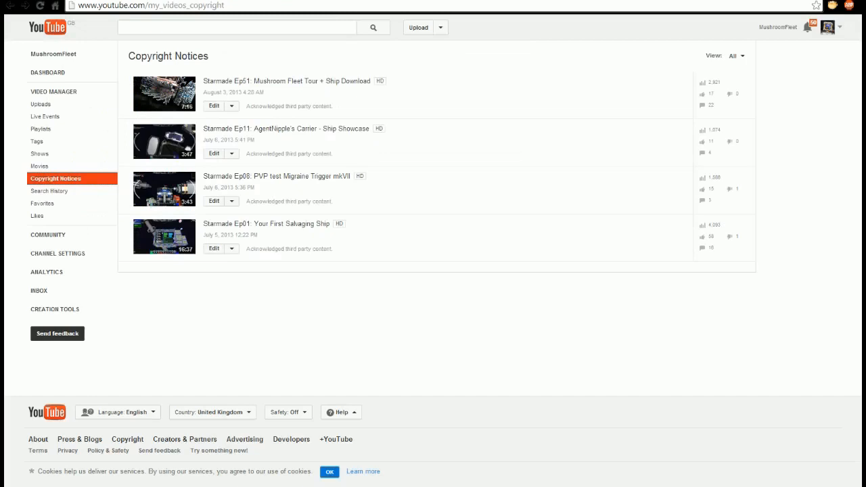
mouse_move(294, 158)
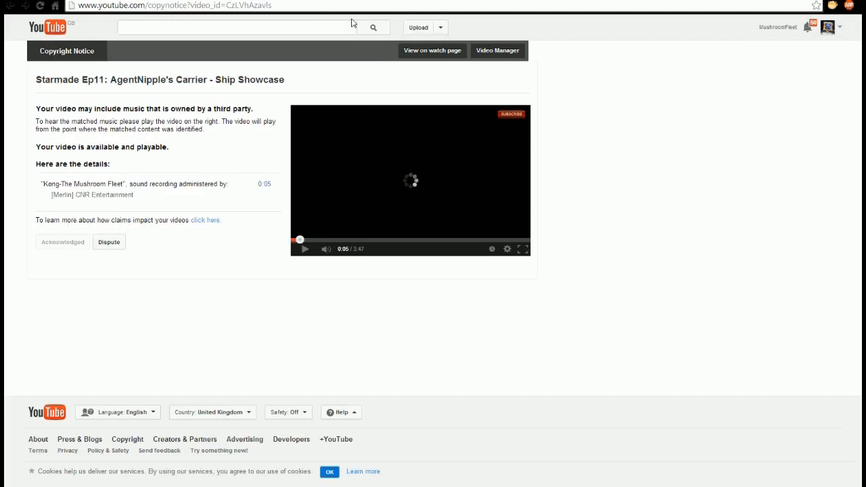
mouse_move(225, 134)
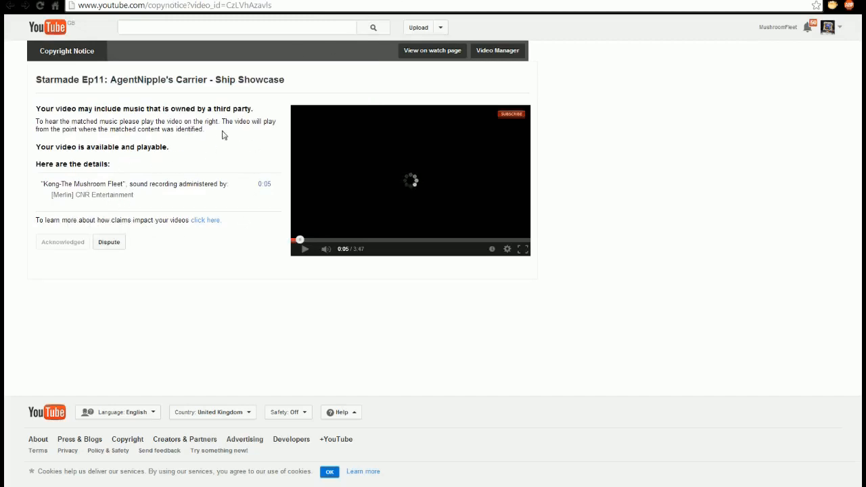
mouse_move(360, 65)
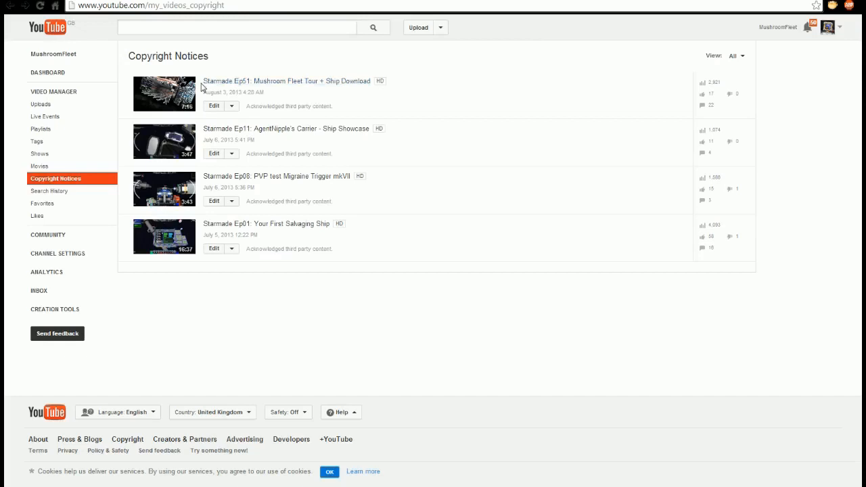
mouse_move(293, 111)
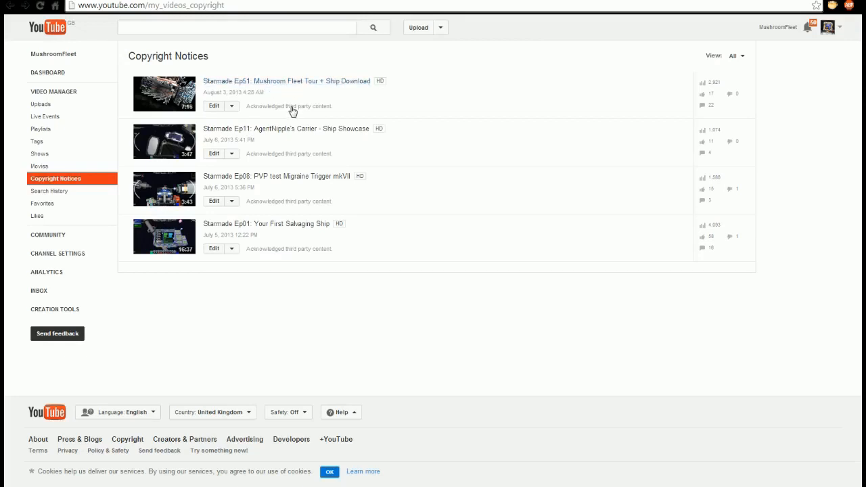
Open the Ep51 notice citing Holst's 'Mars, the Bringer of War' at 0:15
click(286, 81)
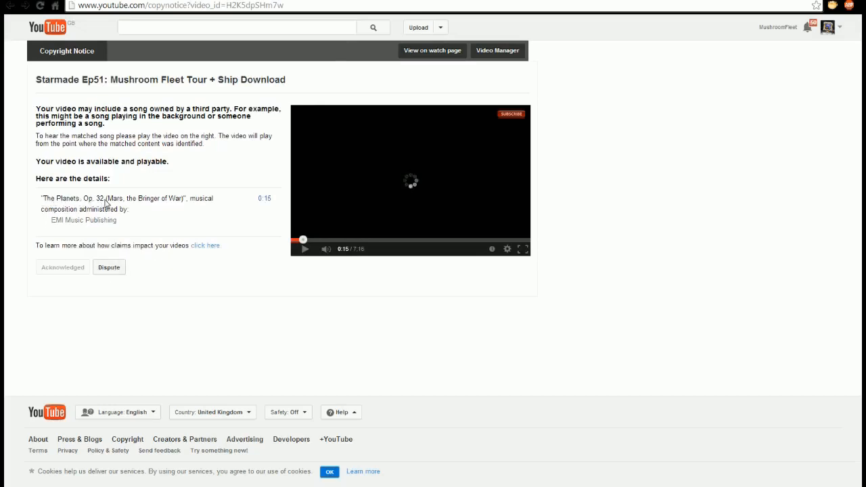
mouse_move(105, 229)
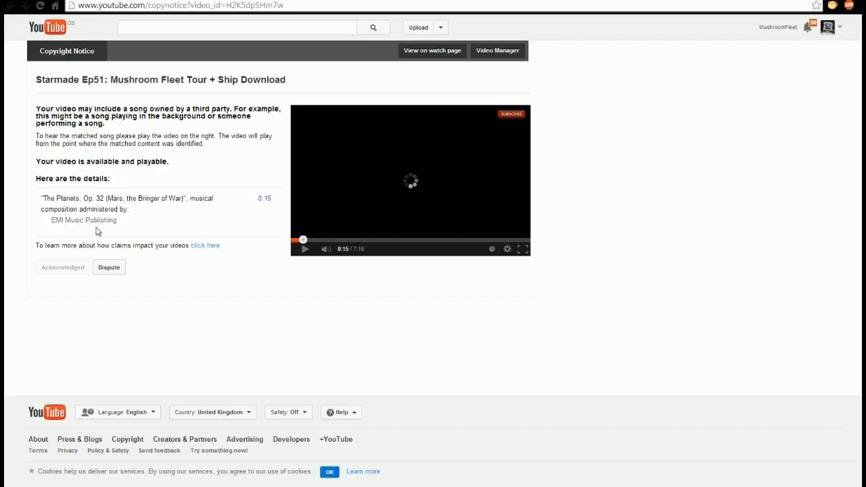
mouse_move(124, 232)
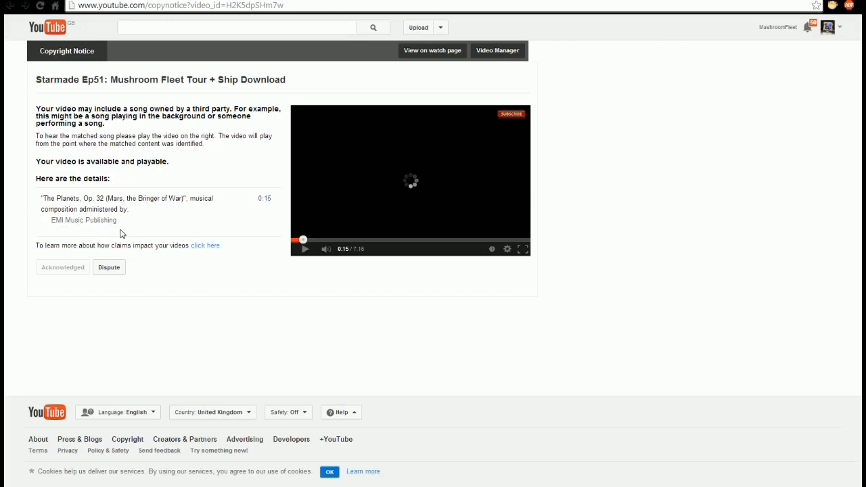
mouse_move(117, 237)
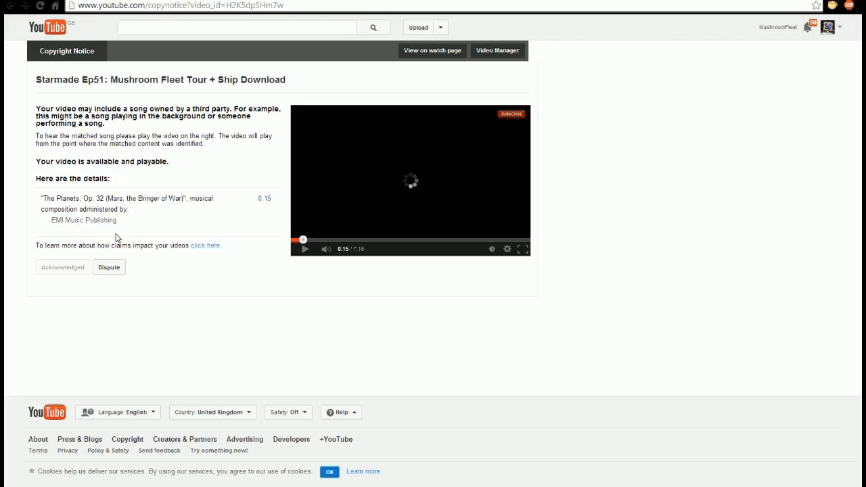
mouse_move(115, 240)
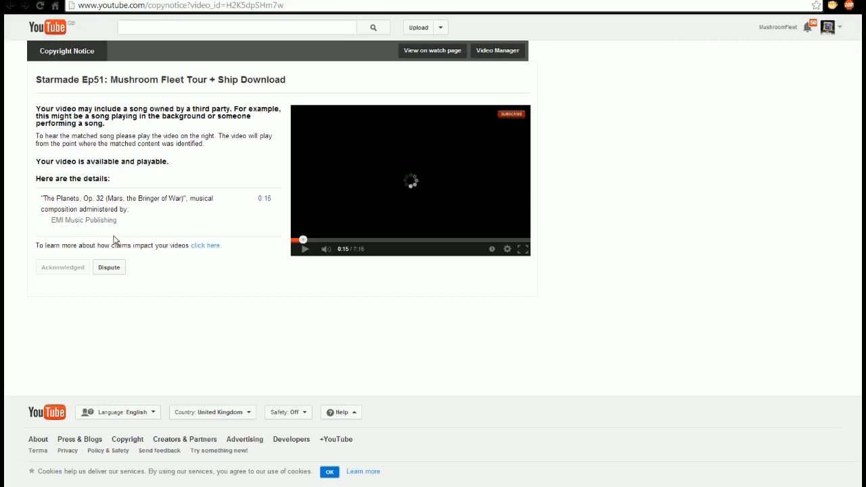
mouse_move(130, 227)
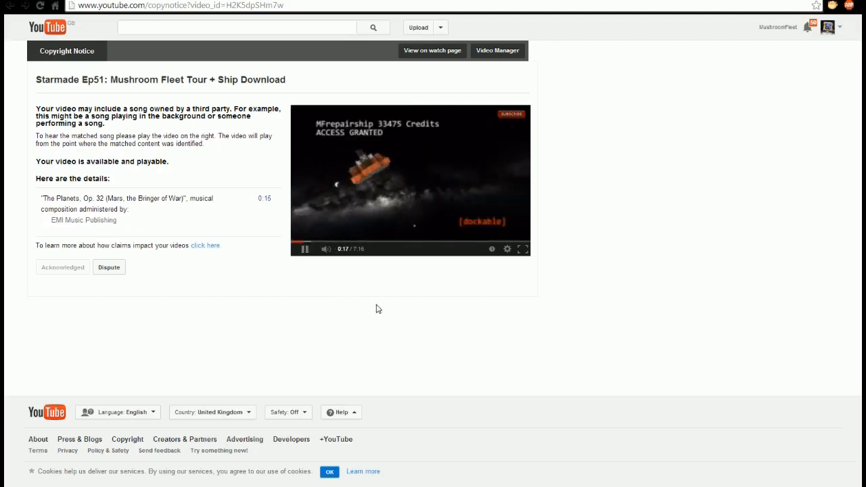
mouse_move(365, 308)
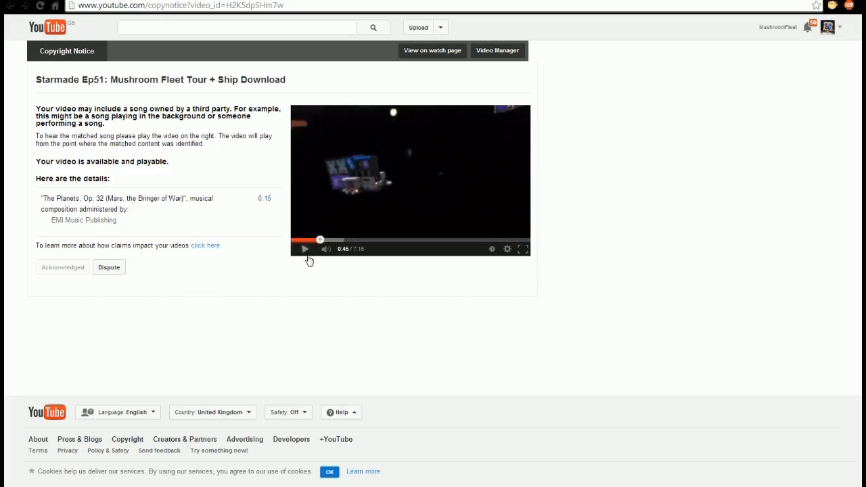
mouse_move(588, 261)
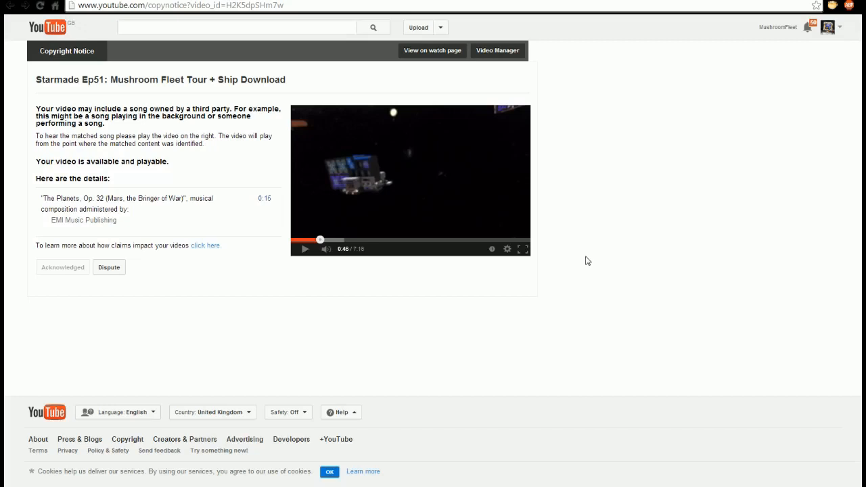
mouse_move(522, 237)
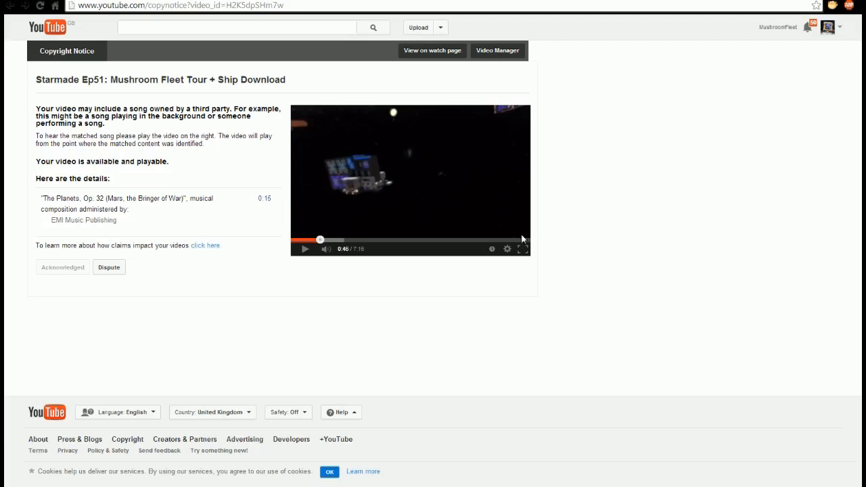
mouse_move(197, 284)
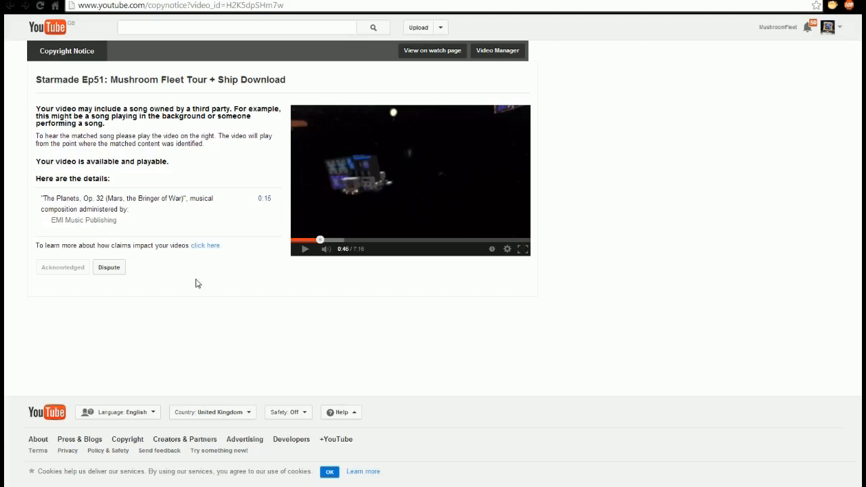
mouse_move(189, 232)
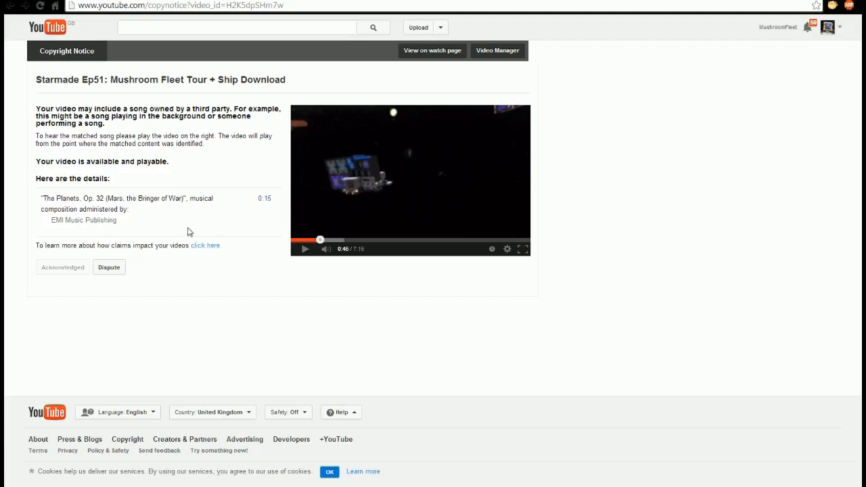
mouse_move(113, 90)
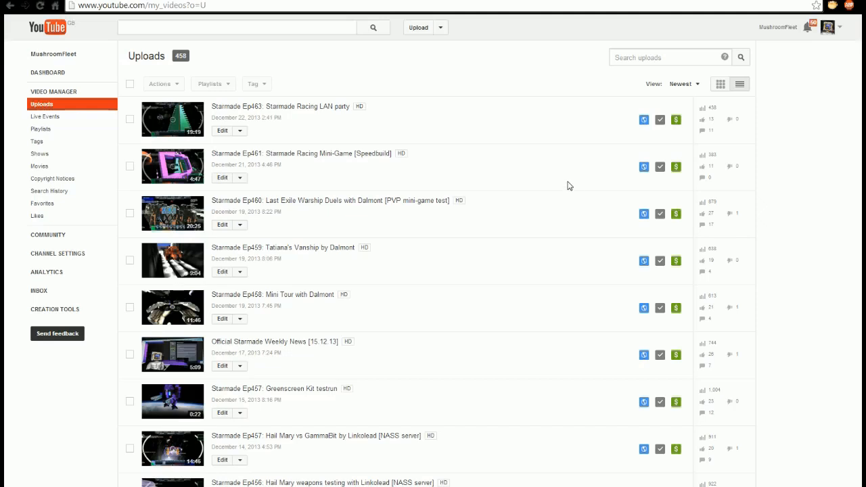
mouse_move(362, 144)
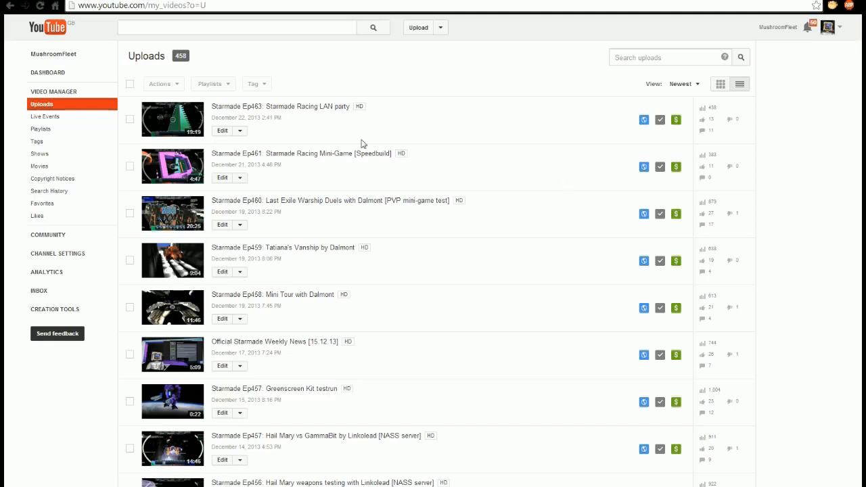
mouse_move(331, 110)
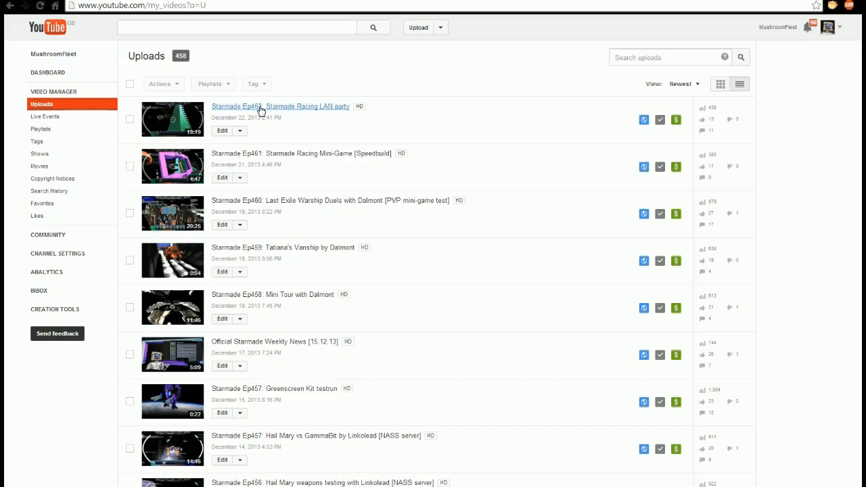
mouse_move(269, 110)
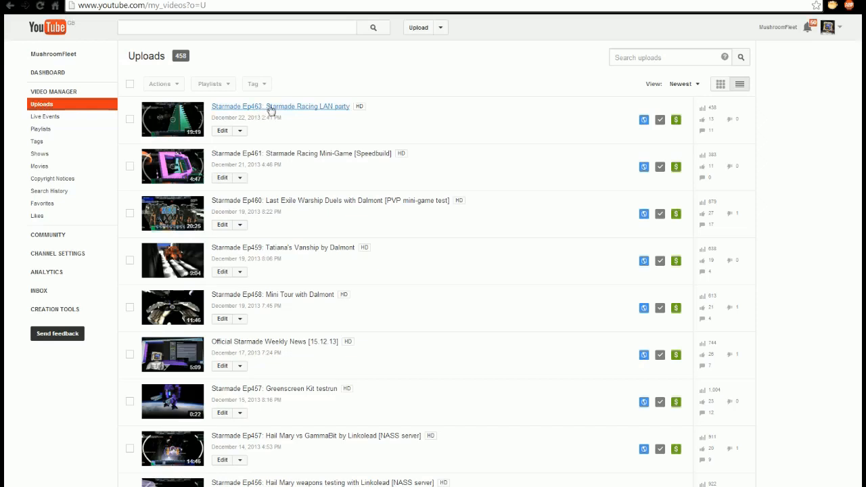
mouse_move(284, 124)
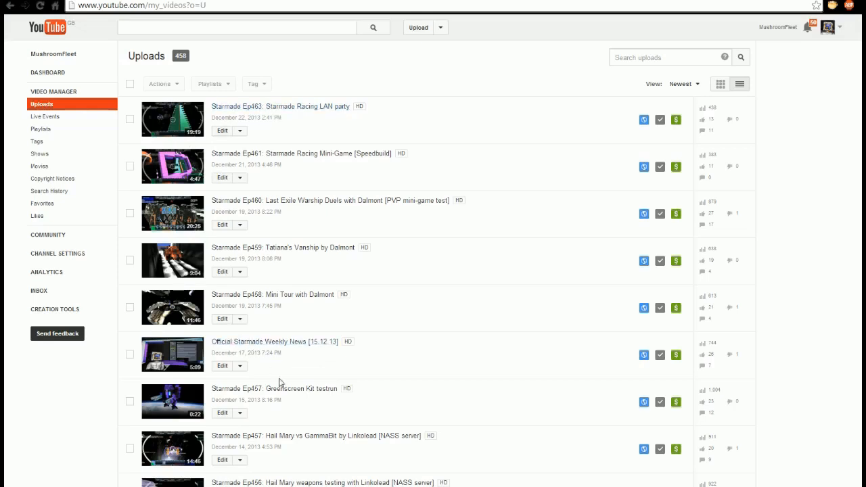
mouse_move(408, 304)
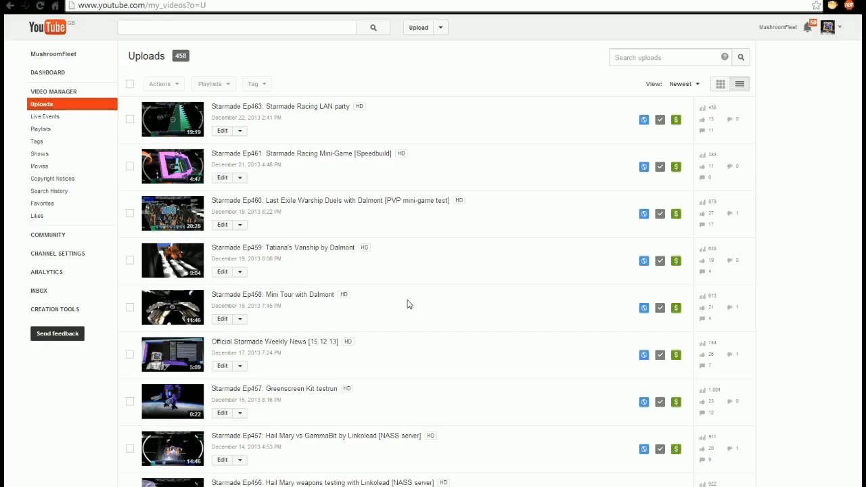
mouse_move(389, 246)
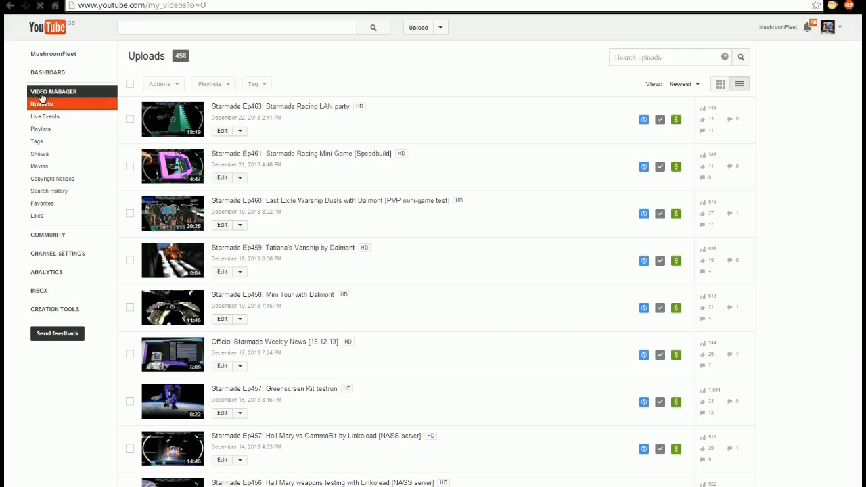
mouse_move(48, 72)
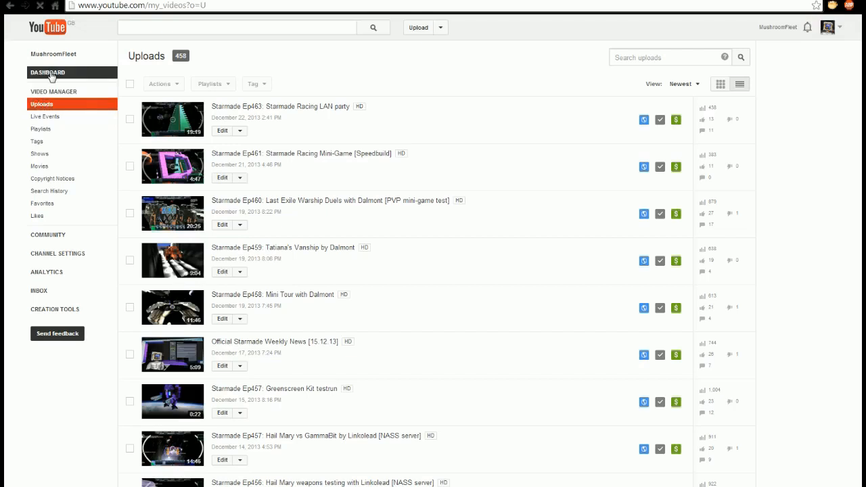
click(48, 73)
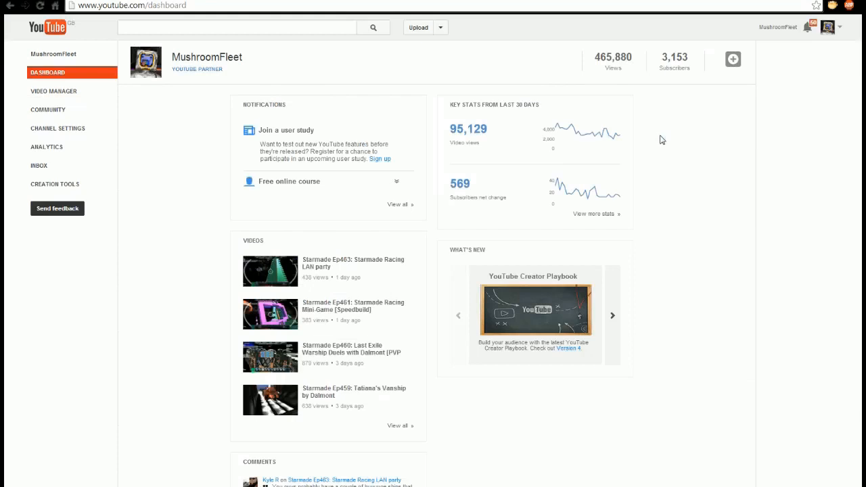
scroll(down, 3)
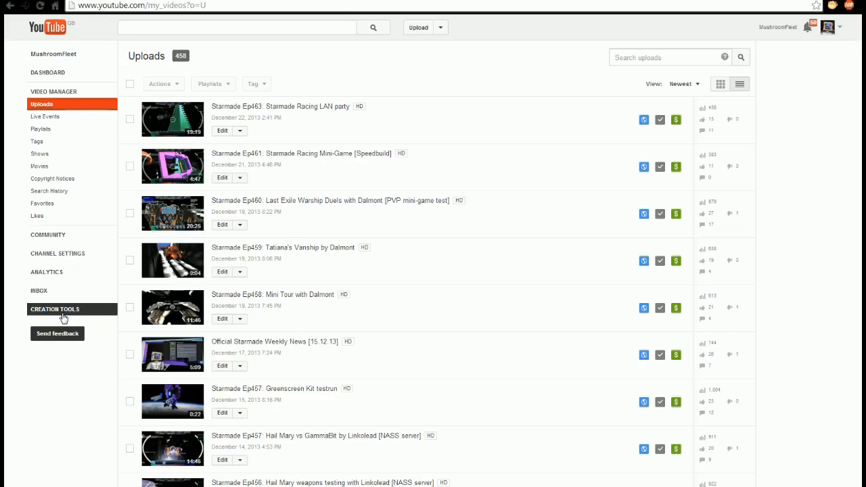
mouse_move(63, 318)
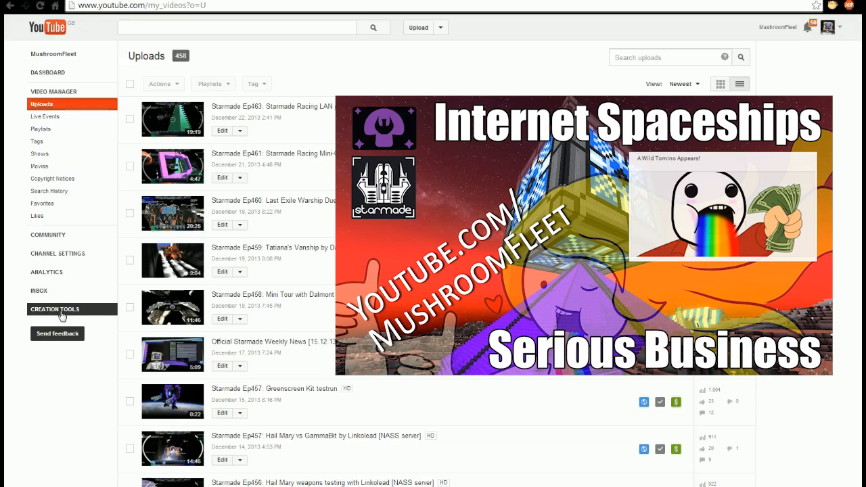
mouse_move(57, 253)
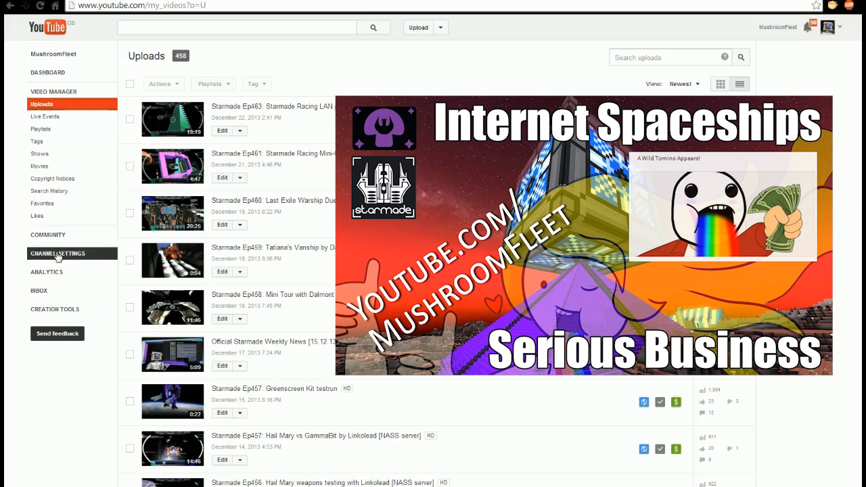
click(57, 253)
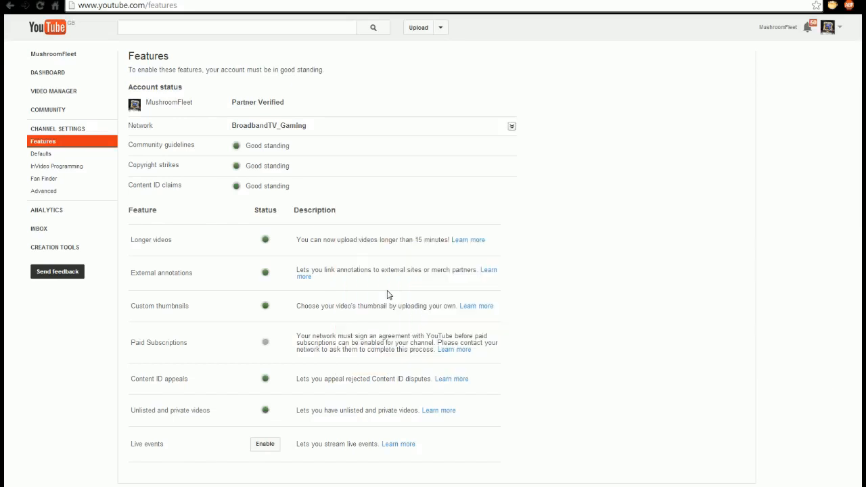
mouse_move(357, 59)
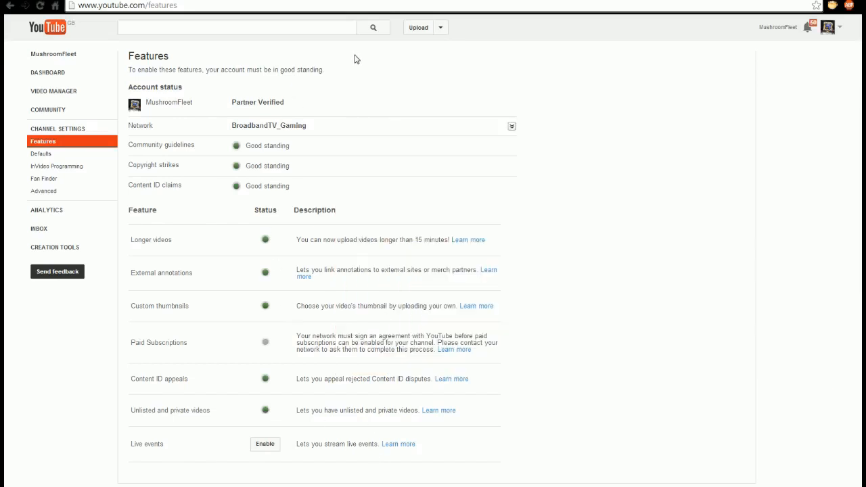
mouse_move(674, 398)
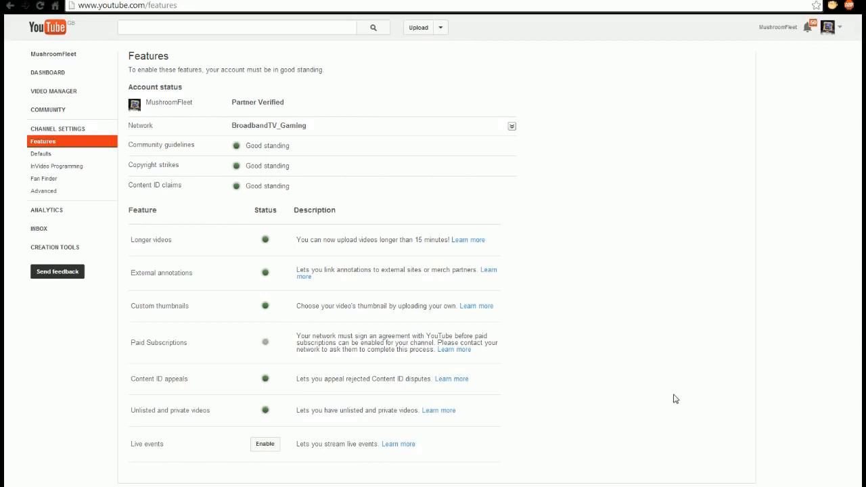
Expand the Network details showing BroadbandTV_Gaming connected Aug 26, 2013
click(512, 127)
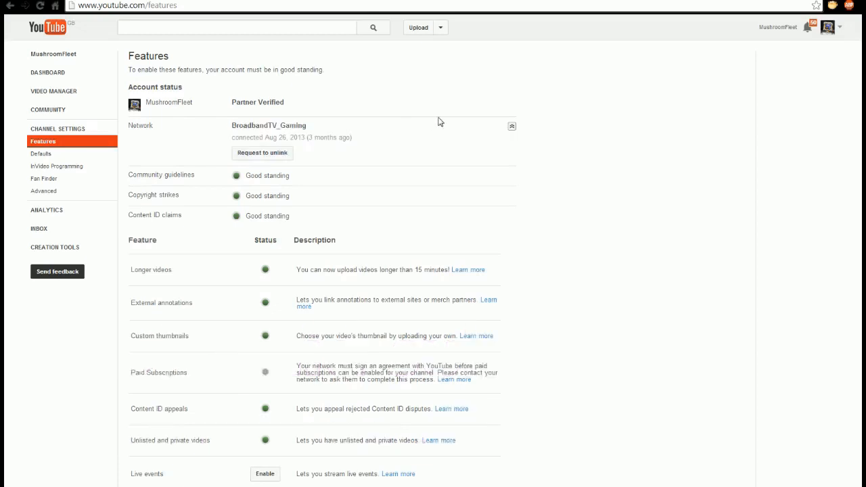
double_click(268, 125)
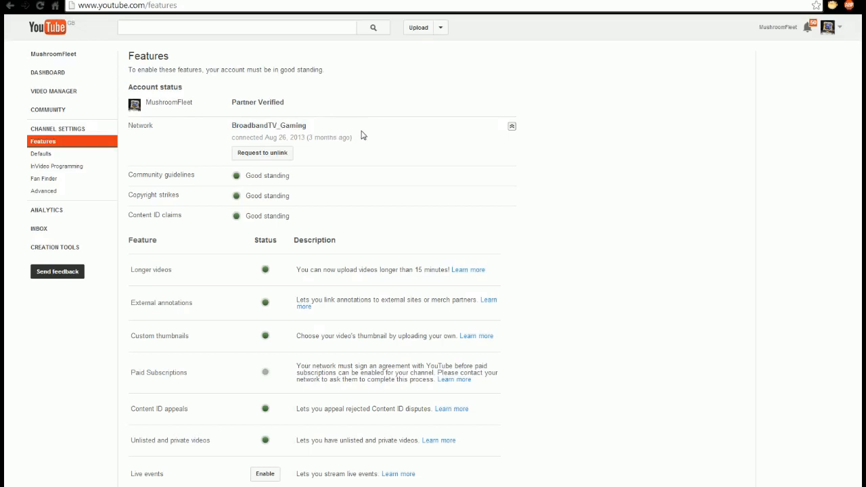
mouse_move(546, 362)
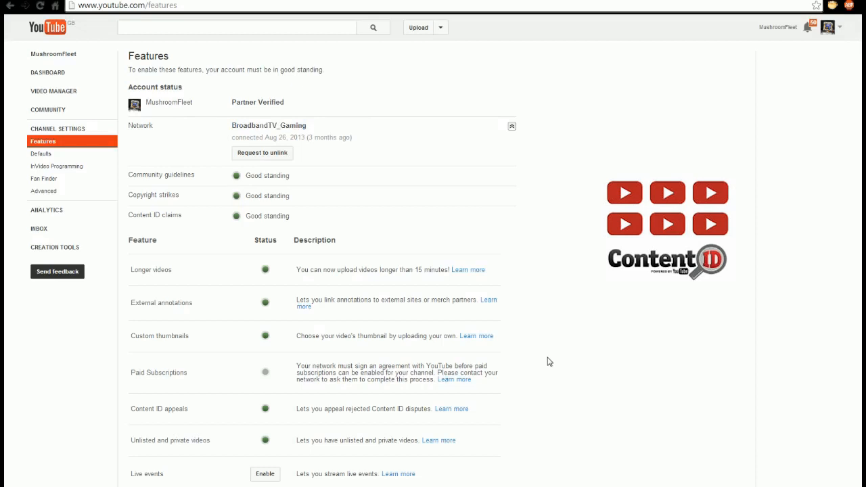
mouse_move(533, 193)
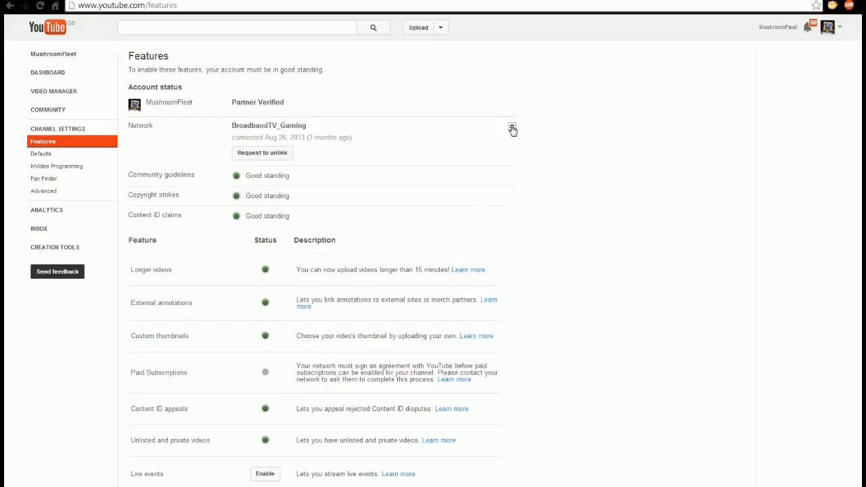
Collapse the Network details on the channel Features page
click(512, 129)
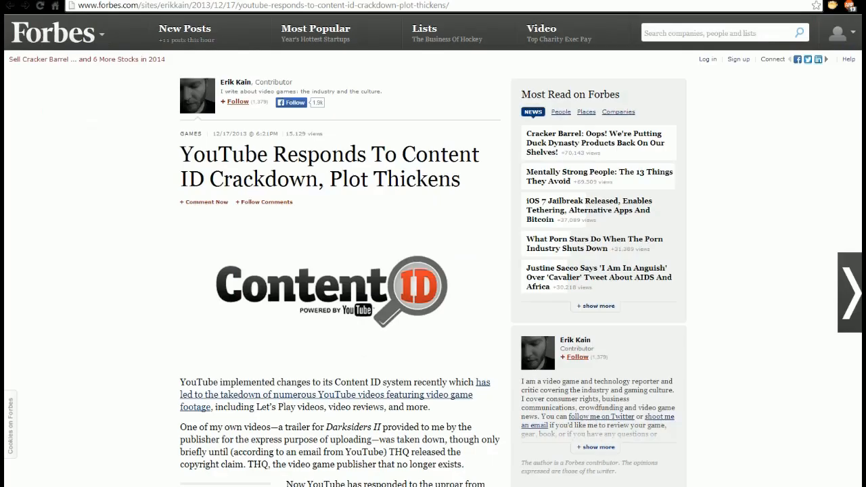
Scroll the Forbes article through YouTube's email to the Tips for new videos section
scroll(down, 3)
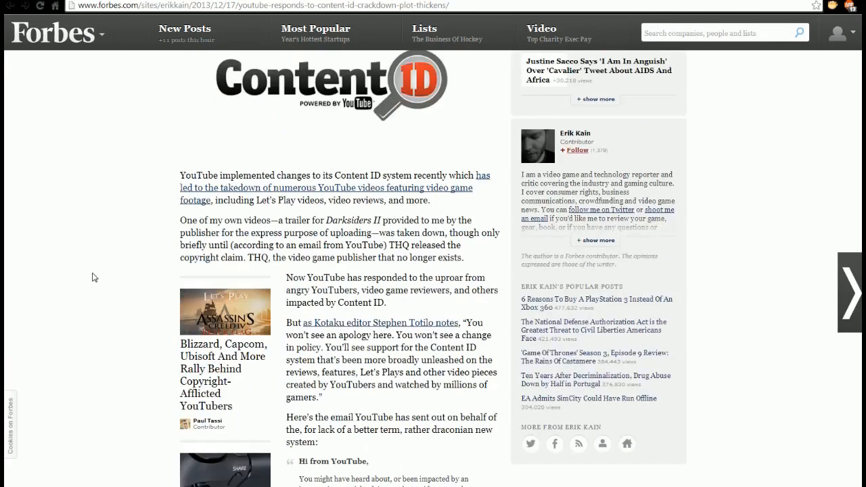
mouse_move(93, 260)
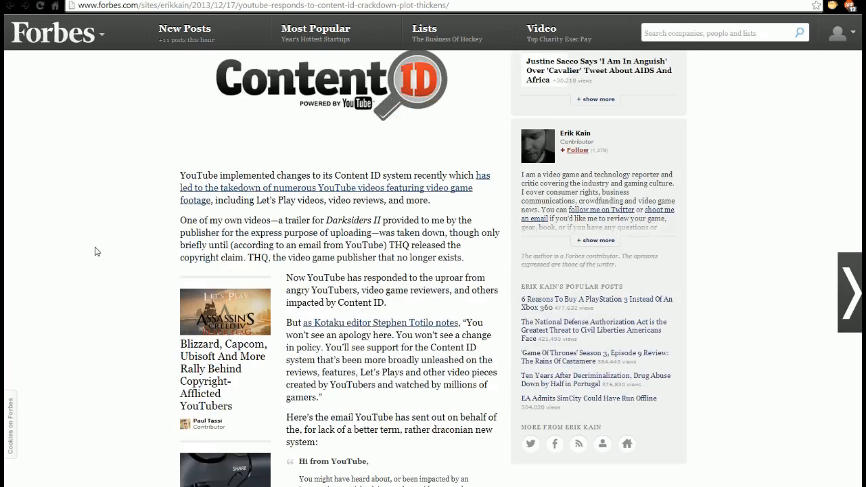
scroll(down, 3)
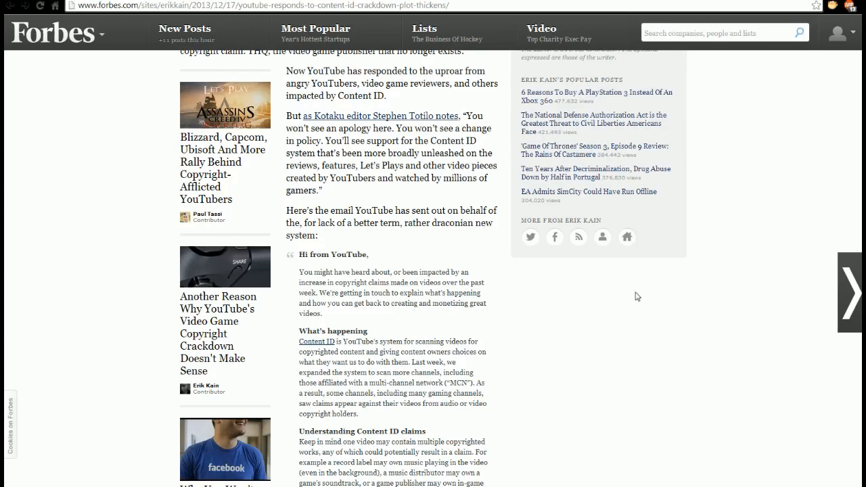
scroll(down, 3)
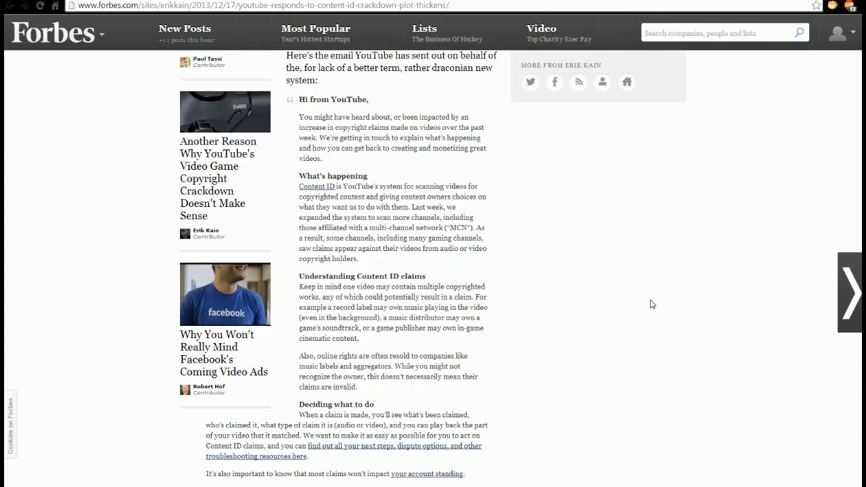
scroll(down, 3)
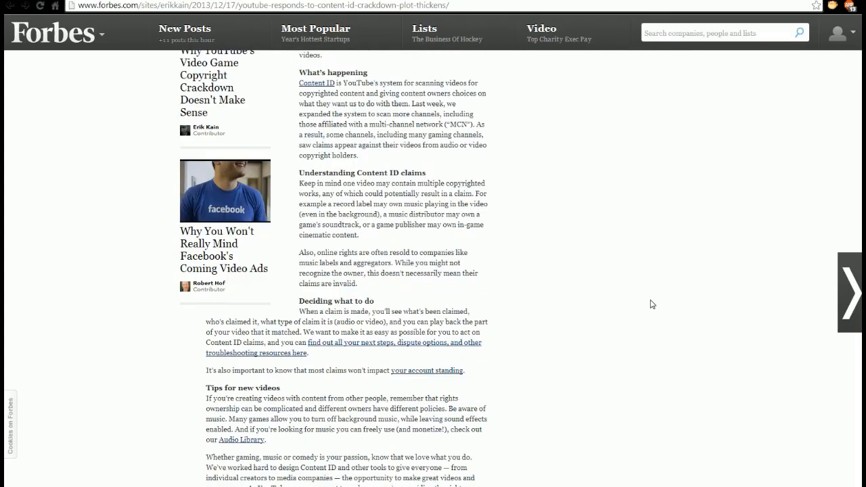
mouse_move(559, 92)
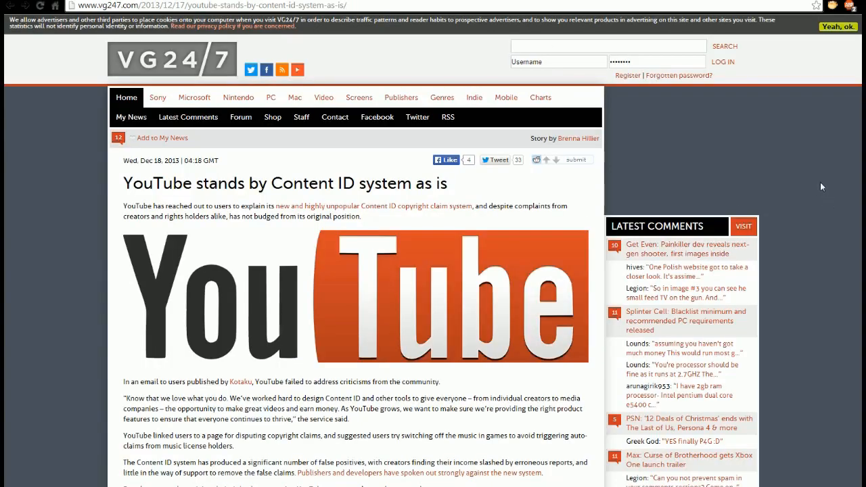
Scroll down the open article about YouTube's Content ID response
scroll(down, 3)
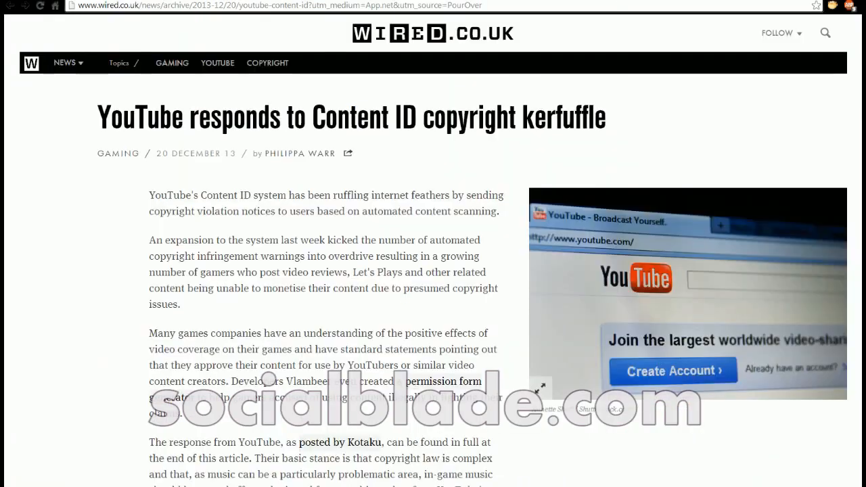
mouse_move(655, 126)
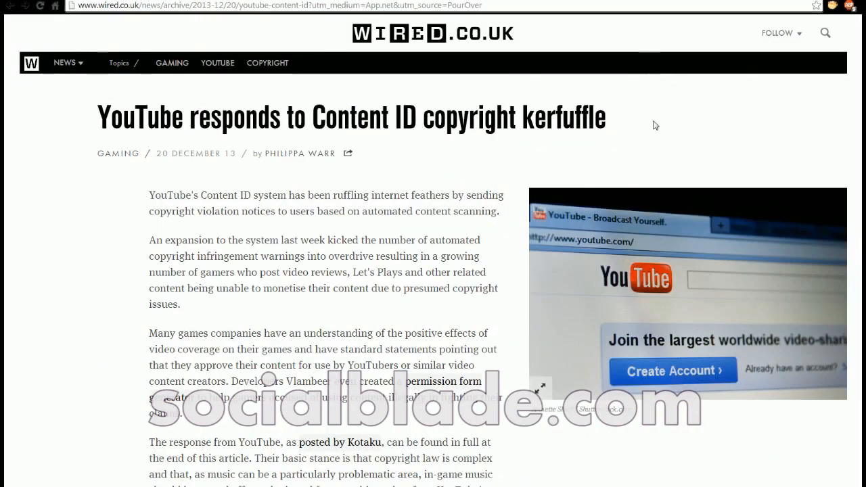
Scroll the Wired kerfuffle article down to the 'Hi from YouTube' email
scroll(down, 3)
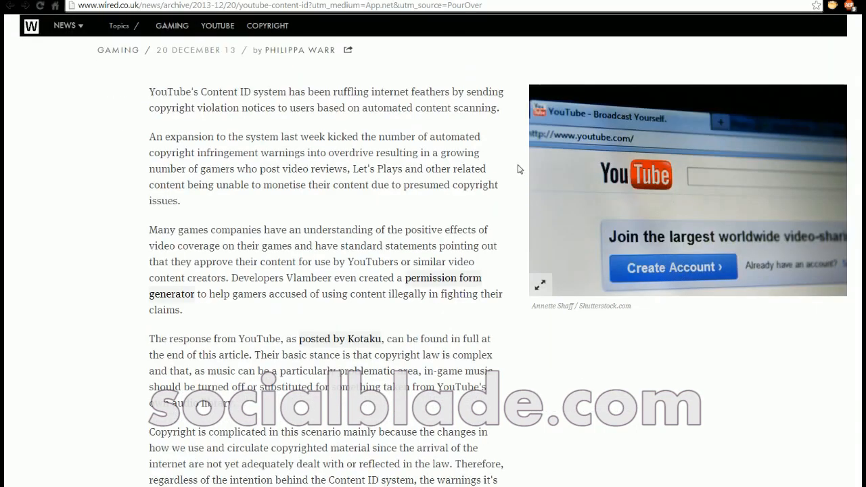
scroll(down, 3)
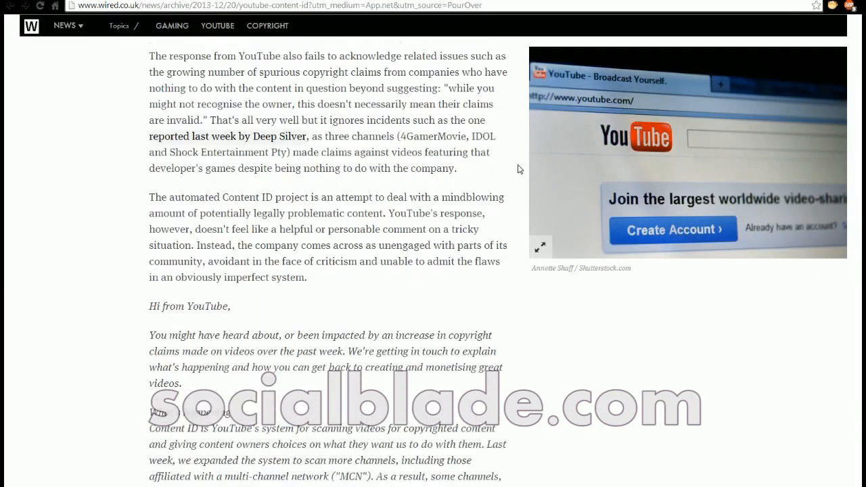
scroll(down, 3)
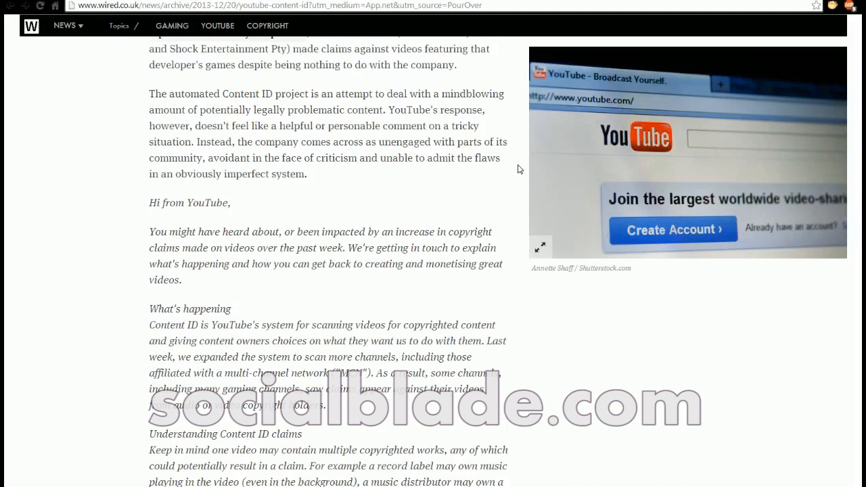
scroll(down, 3)
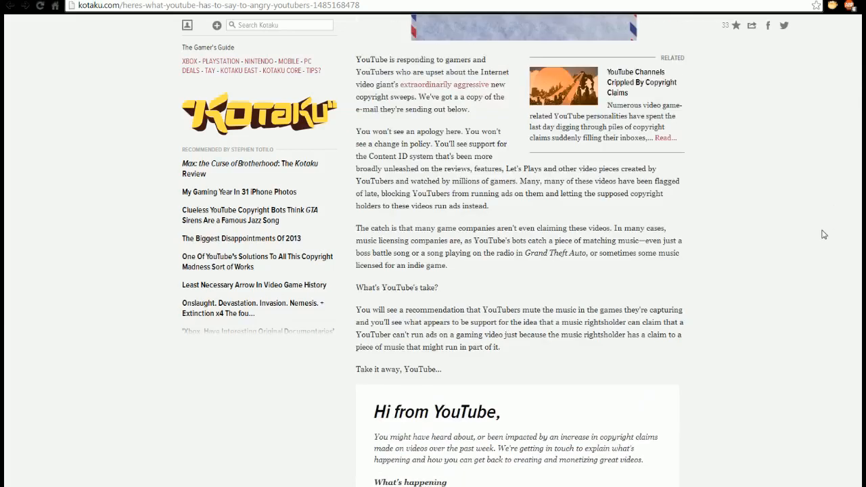
scroll(up, 3)
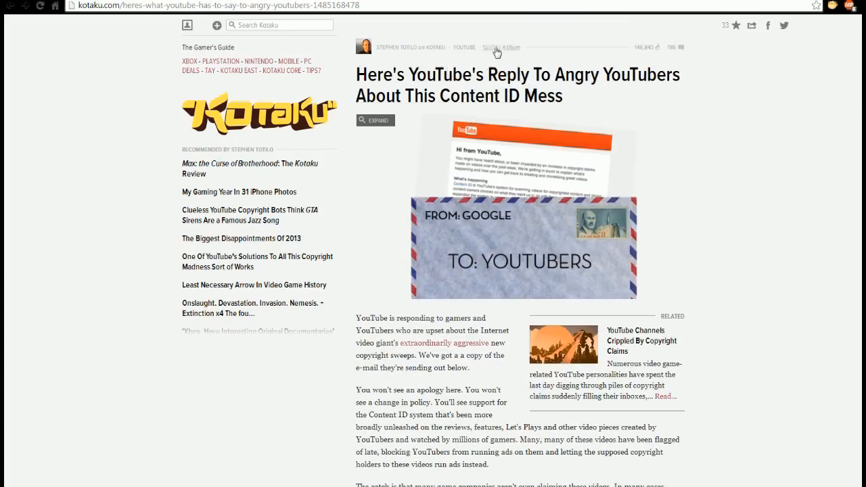
mouse_move(493, 57)
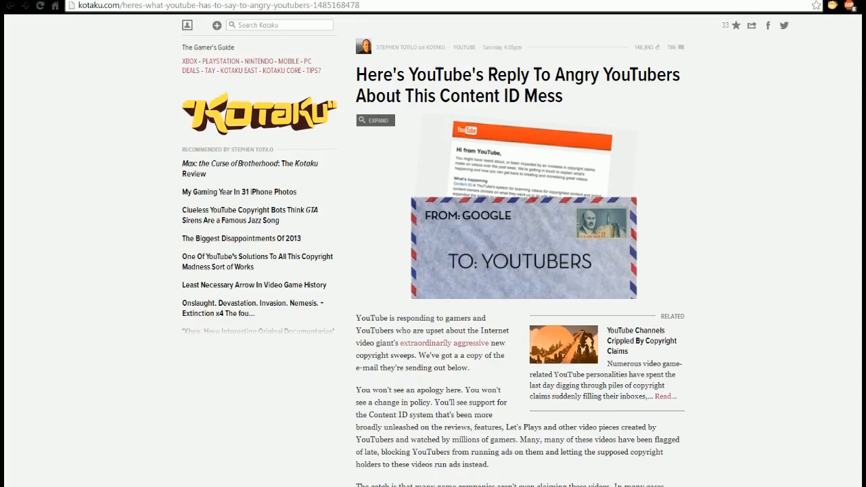
mouse_move(698, 450)
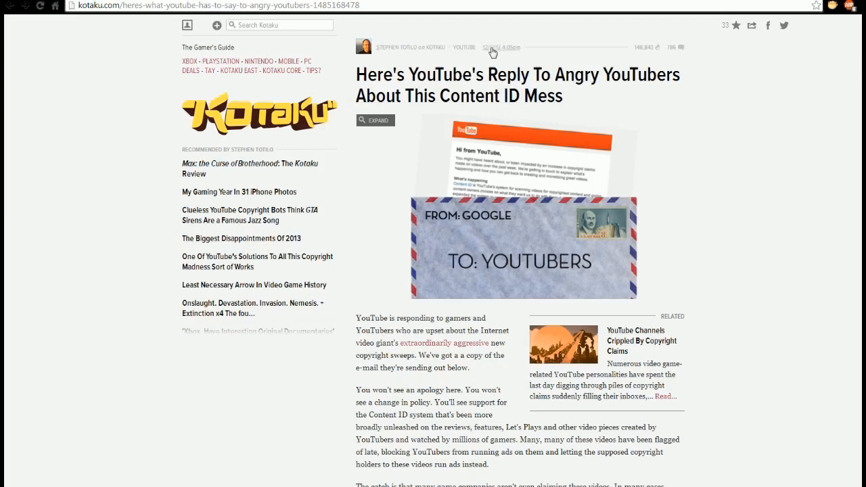
scroll(down, 3)
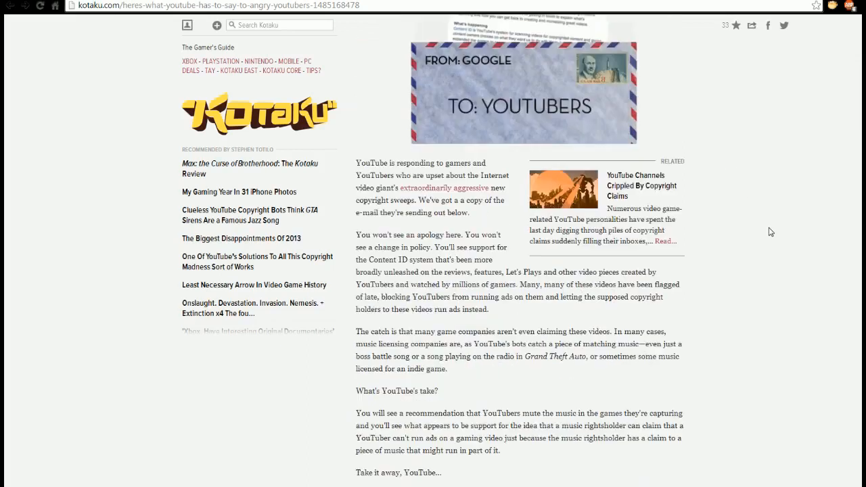
scroll(down, 3)
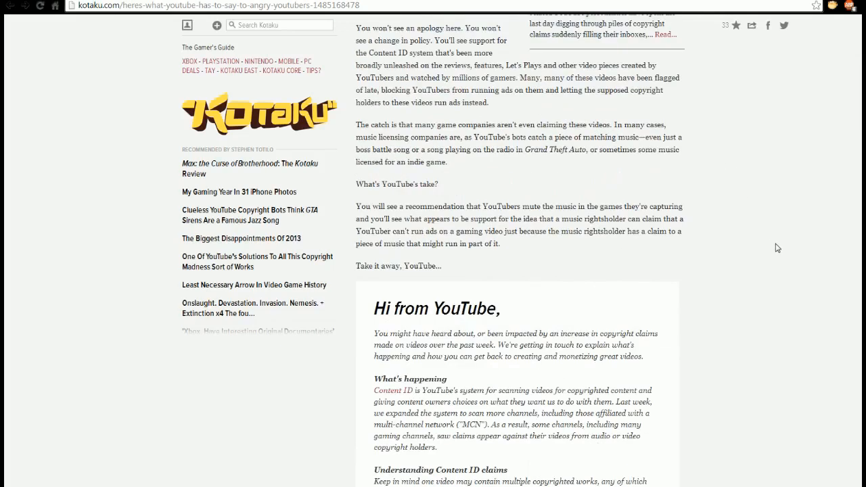
scroll(down, 3)
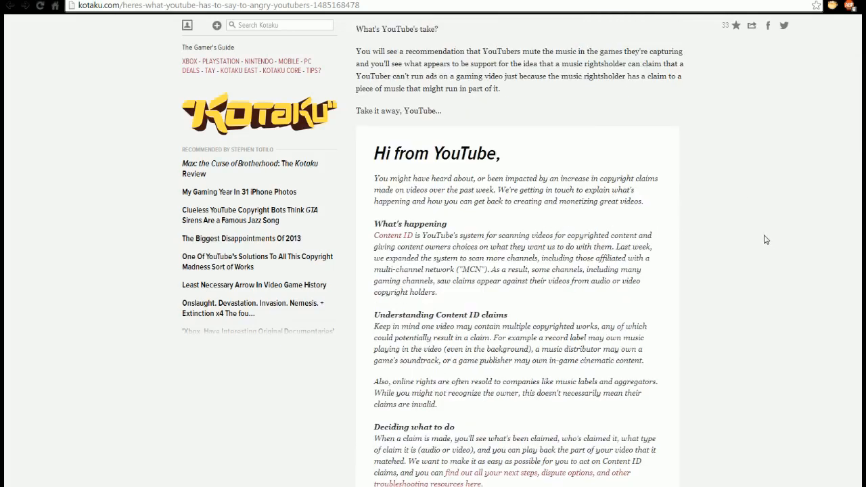
mouse_move(565, 170)
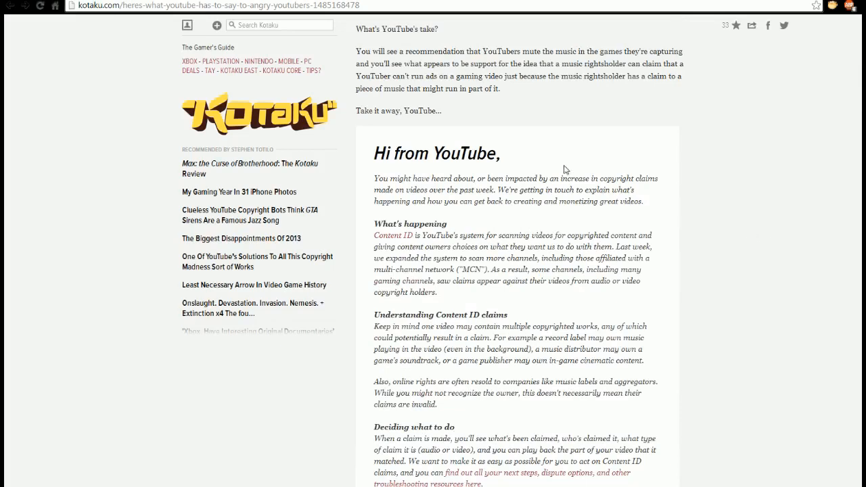
scroll(down, 3)
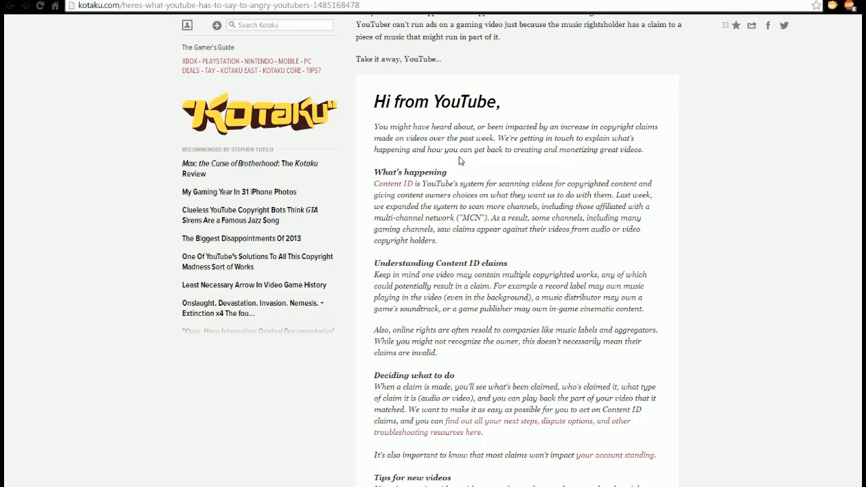
mouse_move(460, 161)
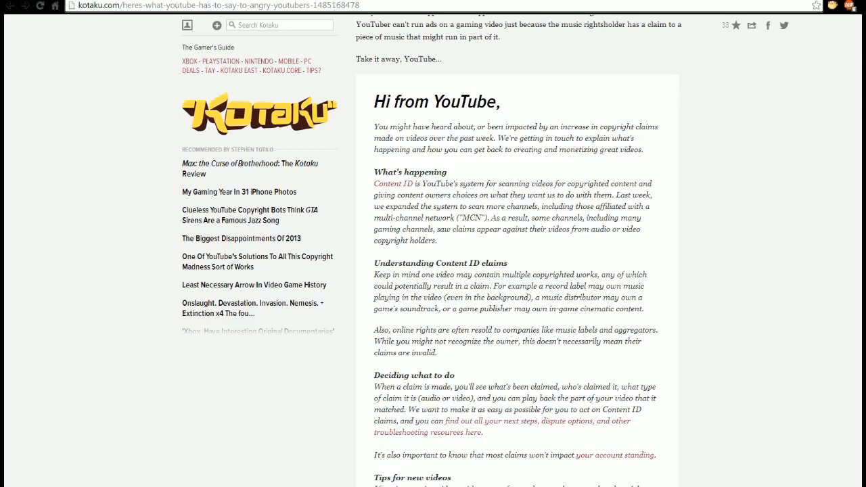
mouse_move(529, 175)
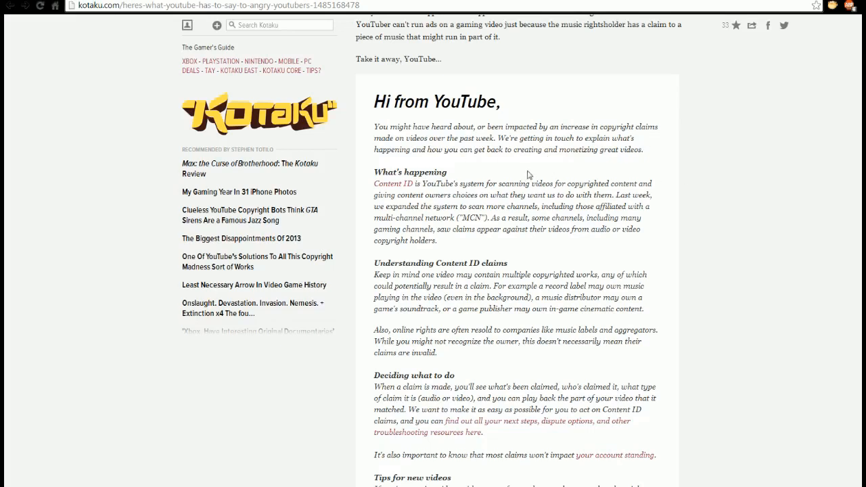
mouse_move(576, 164)
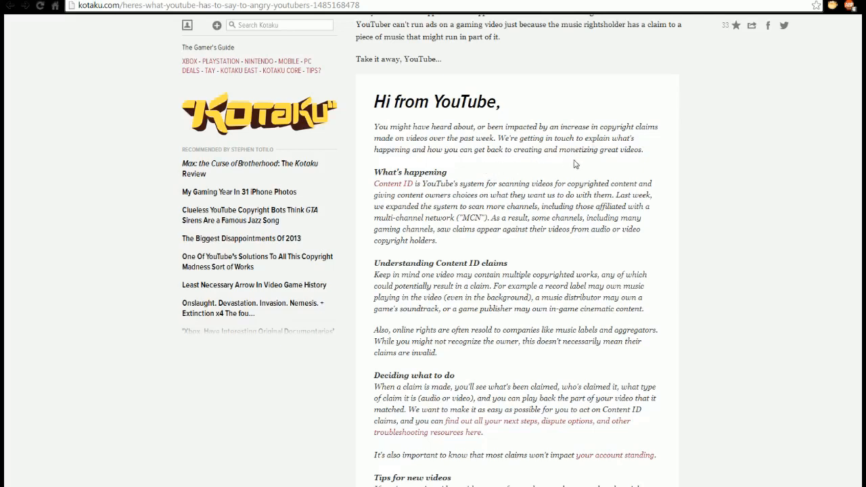
mouse_move(702, 242)
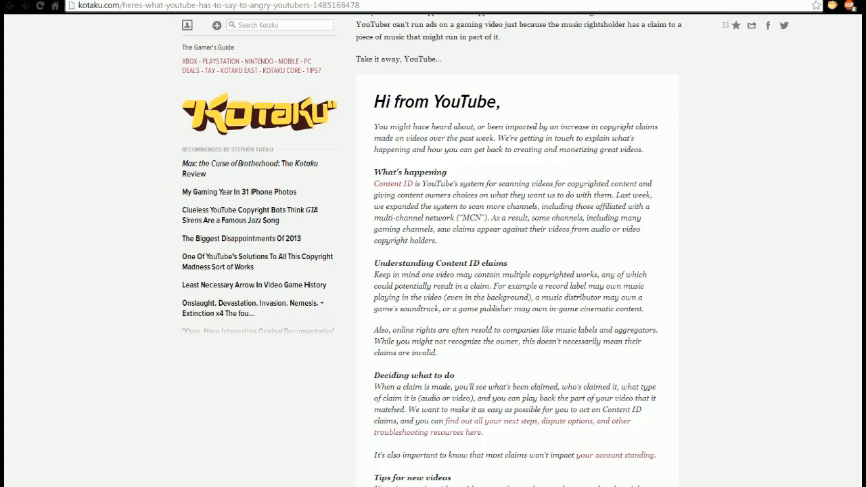
mouse_move(567, 227)
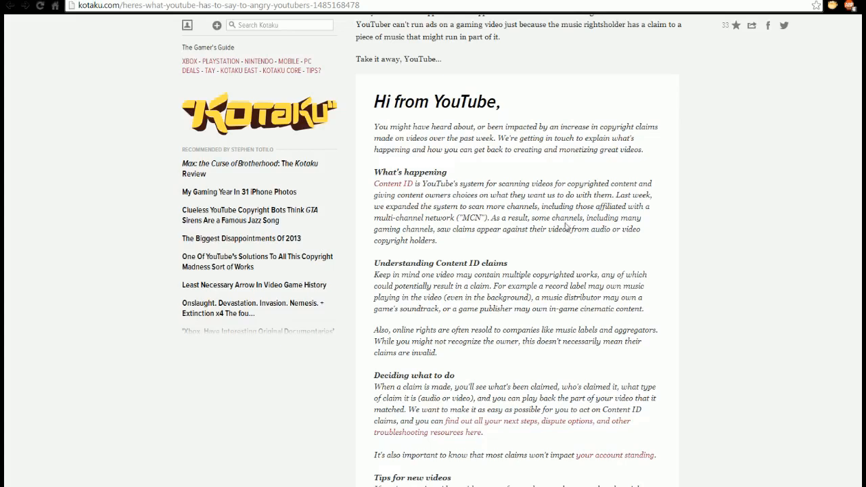
mouse_move(488, 244)
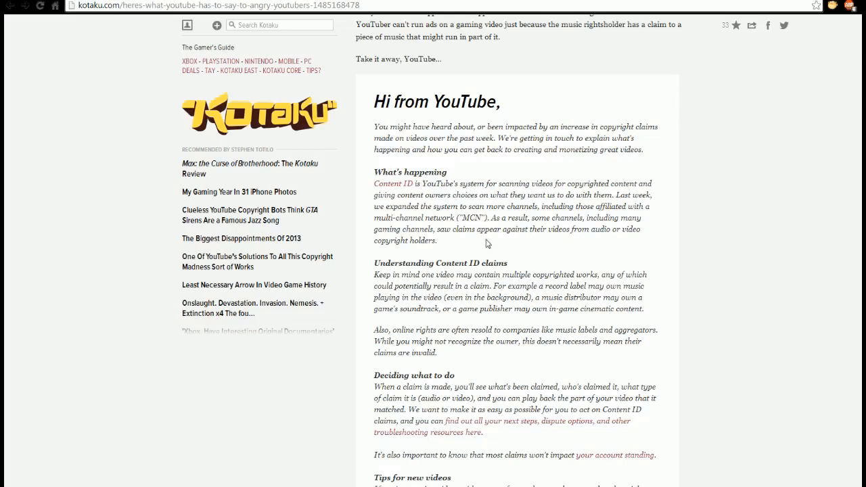
mouse_move(512, 252)
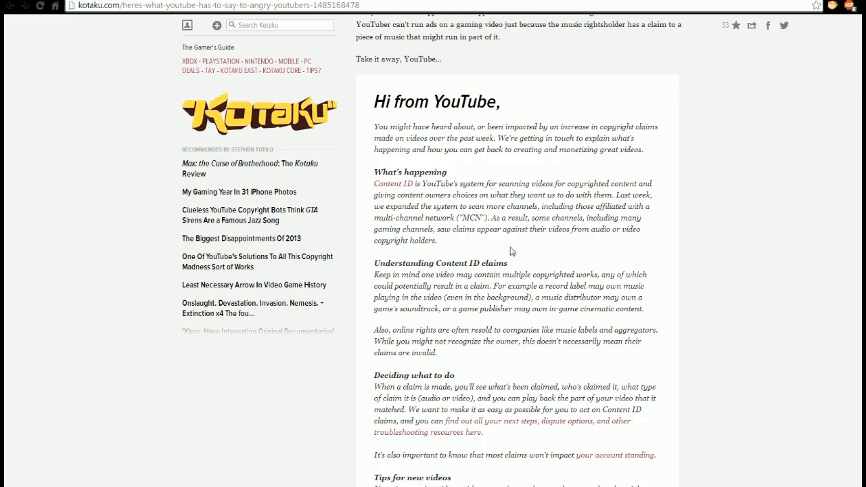
mouse_move(559, 260)
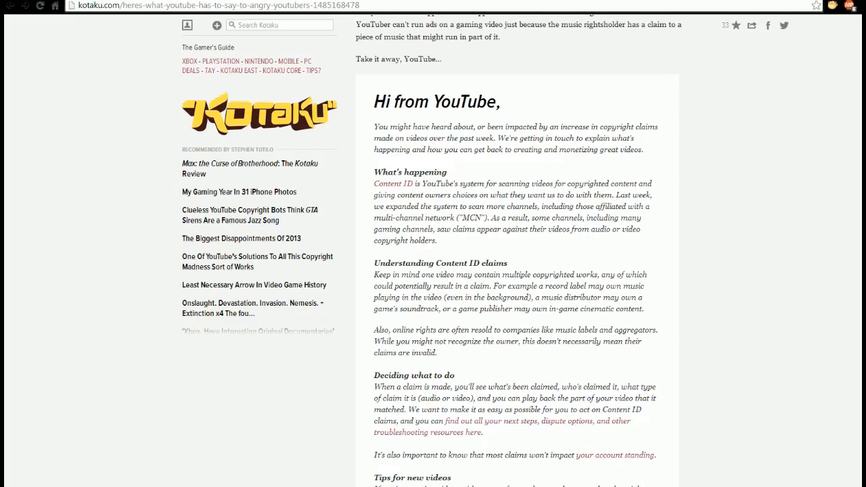
mouse_move(639, 307)
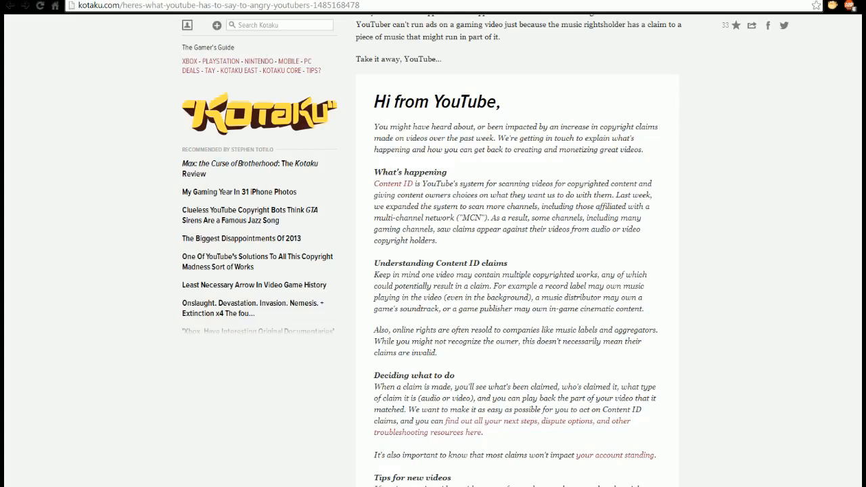
mouse_move(454, 360)
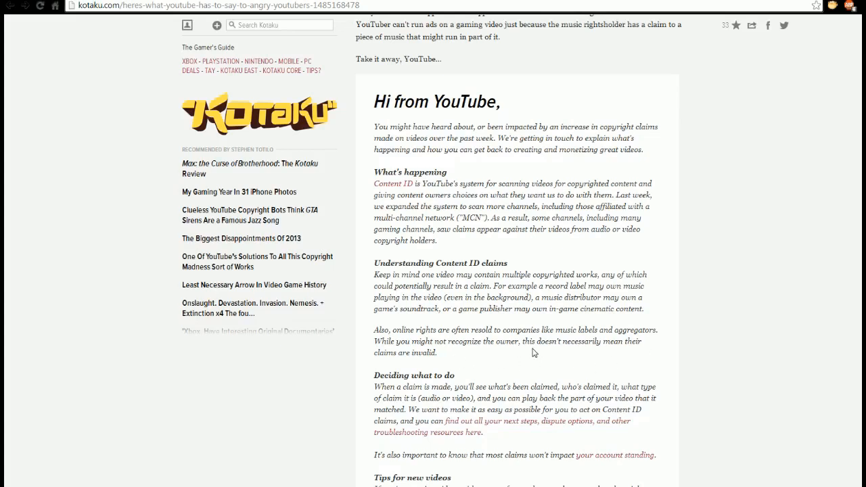
mouse_move(598, 352)
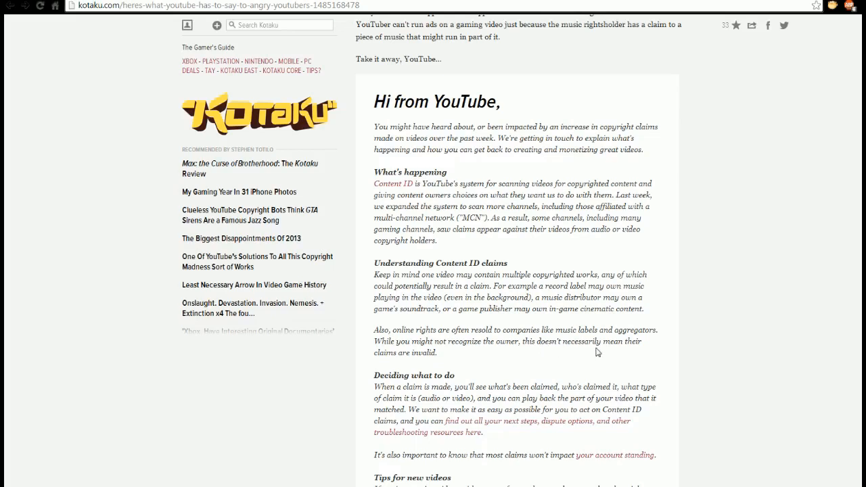
Highlight 'while leaving sound effects enabled' and 'check out our Audio Library' in Tips for new videos
scroll(down, 3)
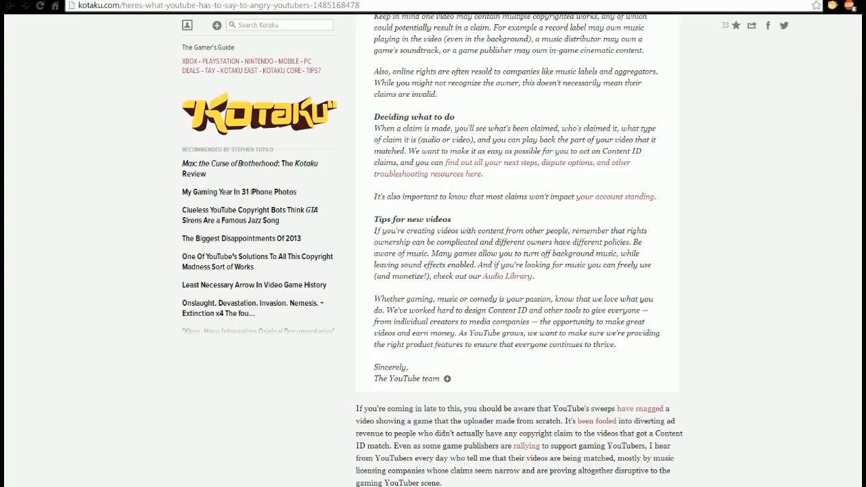
mouse_move(643, 256)
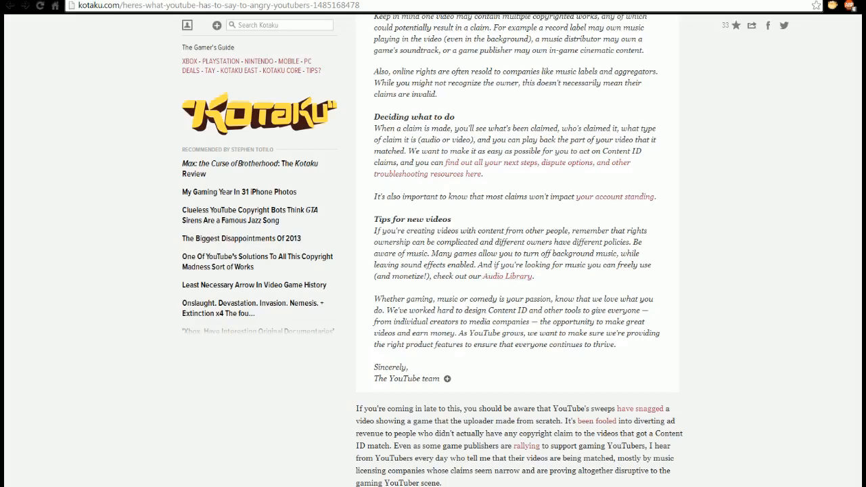
drag(433, 253, 467, 264)
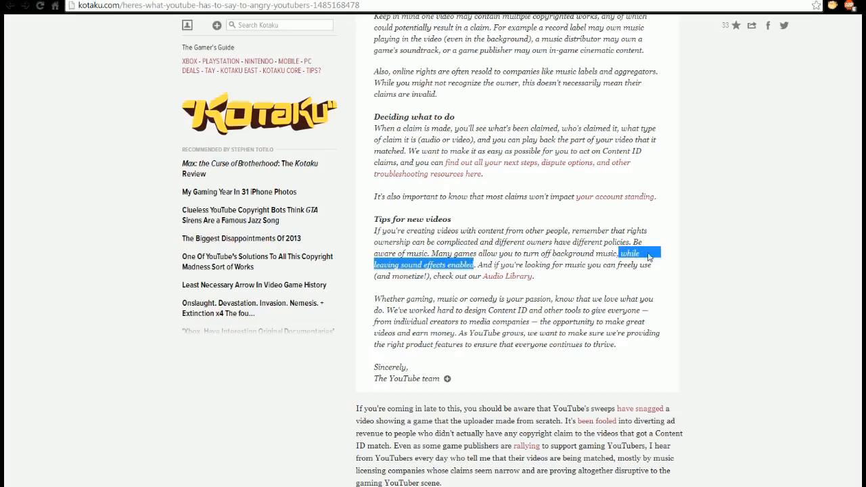
mouse_move(648, 258)
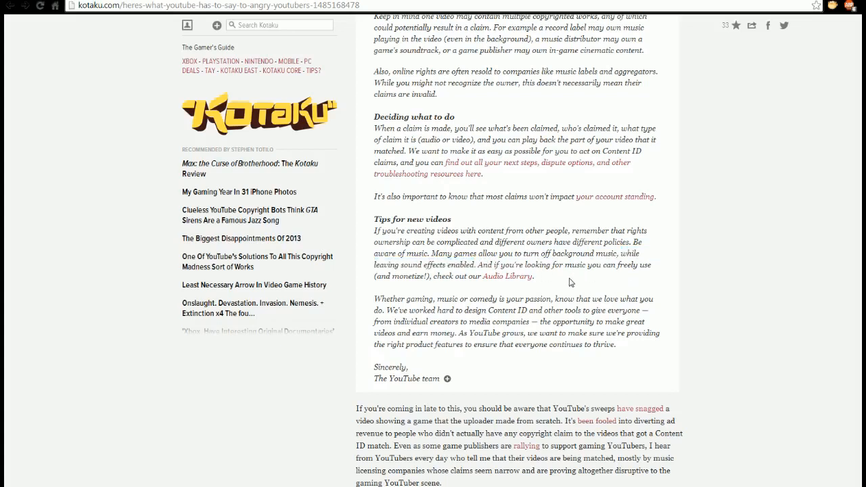
mouse_move(575, 282)
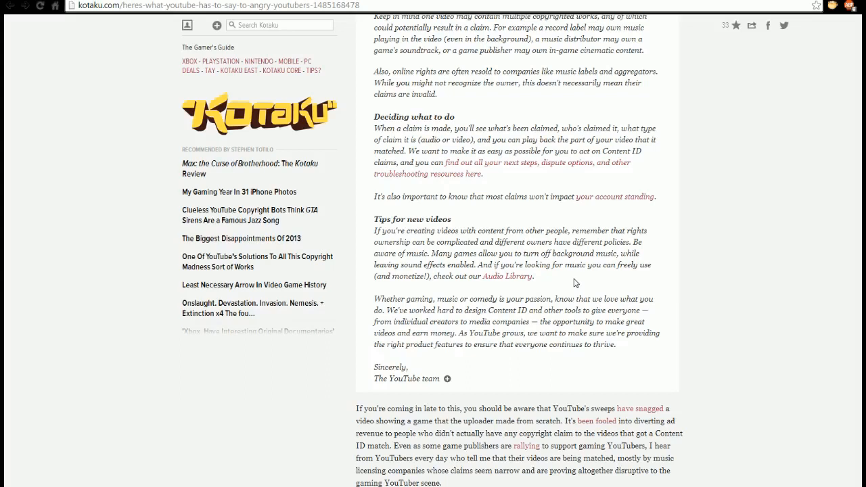
double_click(441, 276)
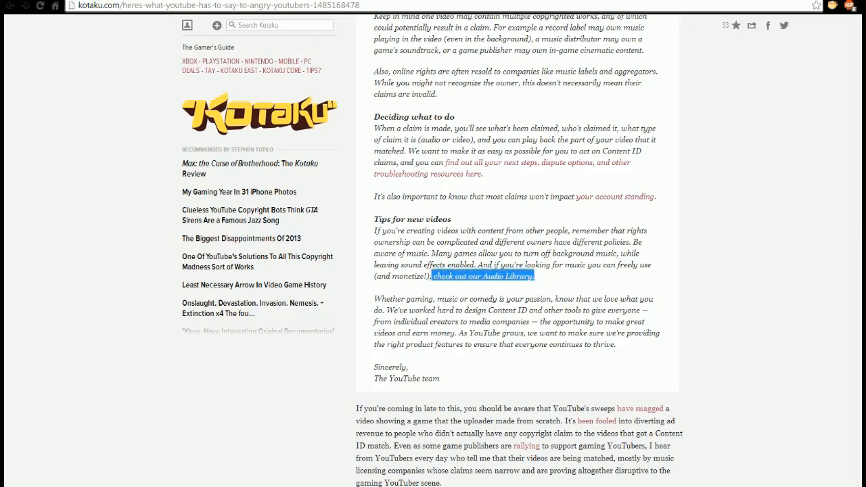
Open YouTube's Audio Library, browse the Featured tracks, and switch to the Instrument tab
click(482, 276)
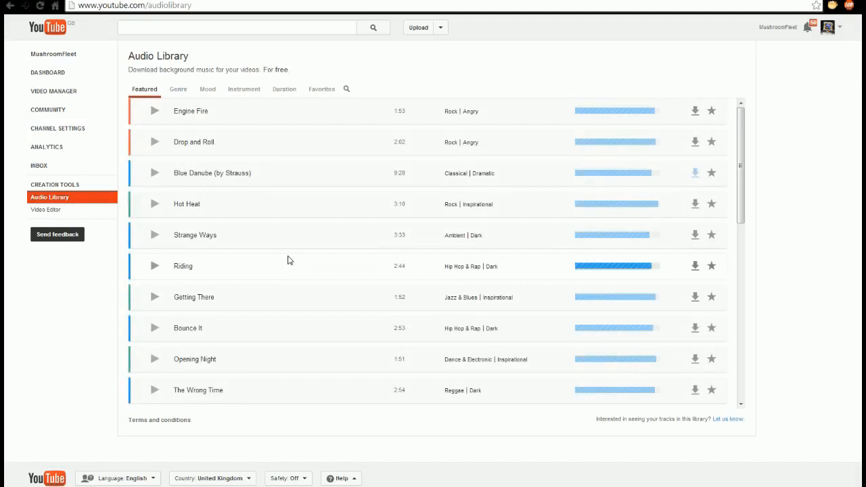
scroll(down, 3)
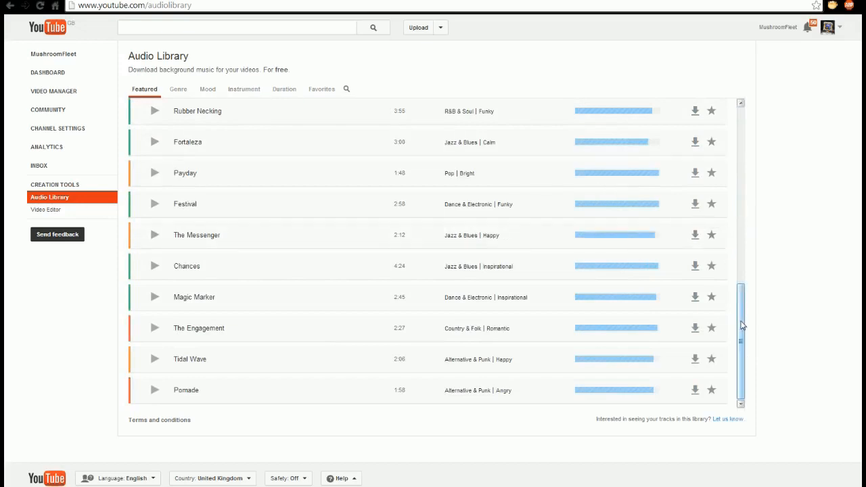
click(244, 89)
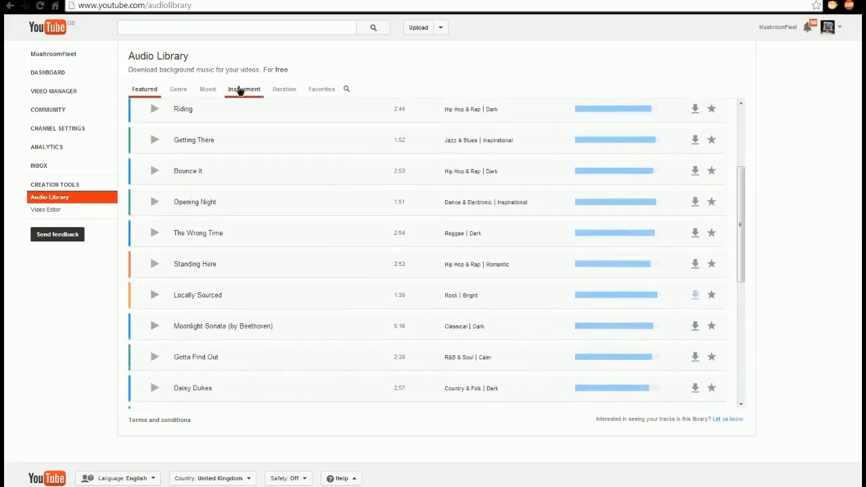
click(243, 88)
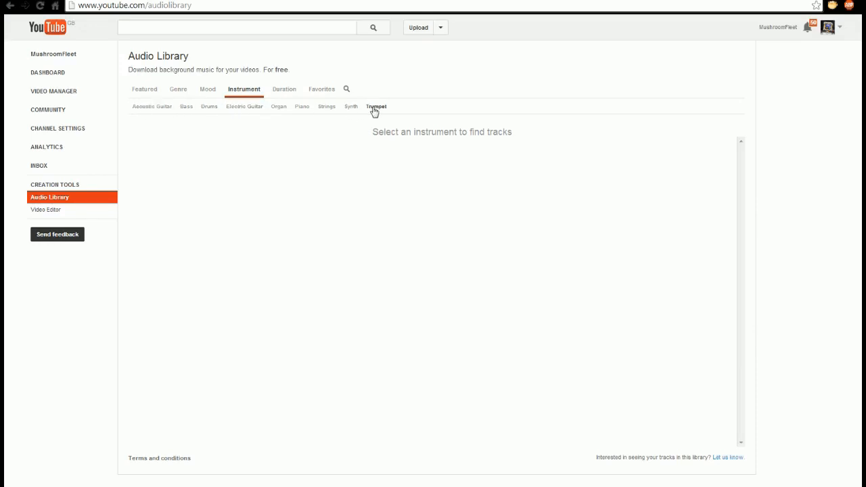
Load the Acoustic Guitar track list, starting with Low Tide, O Chanukah and Uptown
click(151, 107)
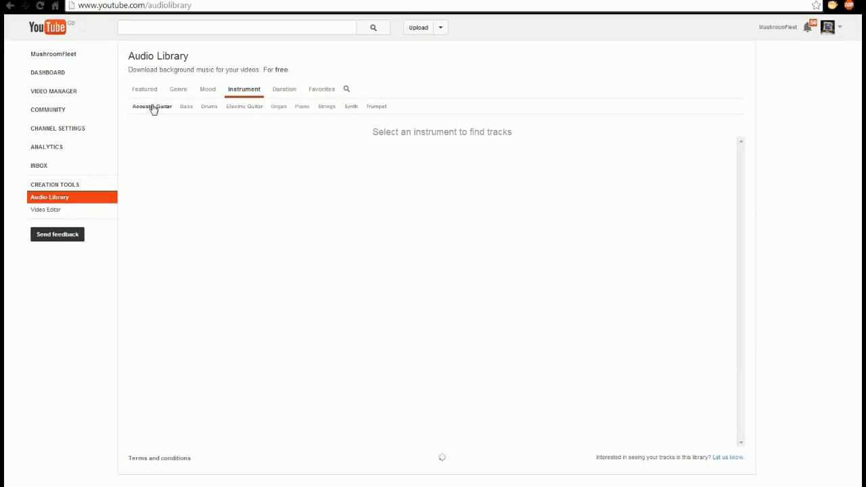
click(151, 106)
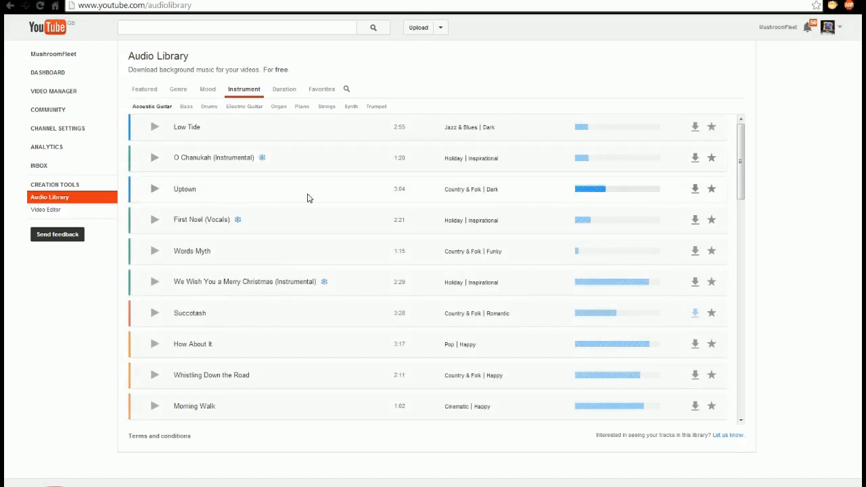
mouse_move(327, 265)
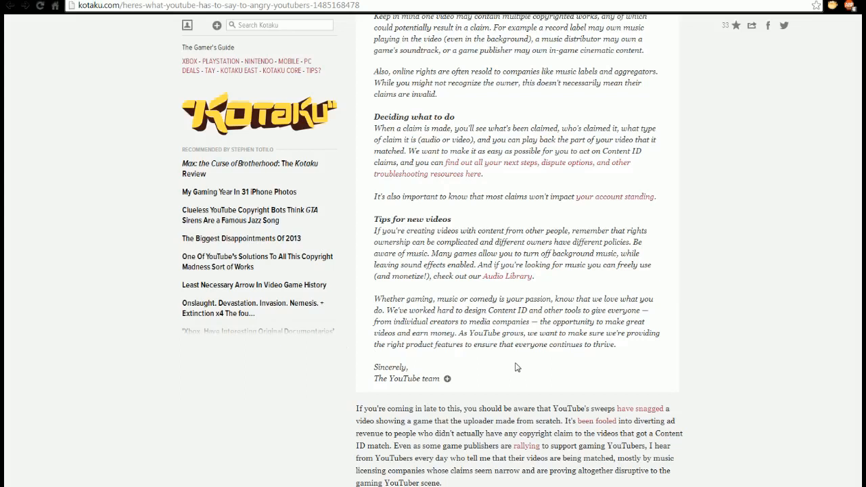
mouse_move(549, 362)
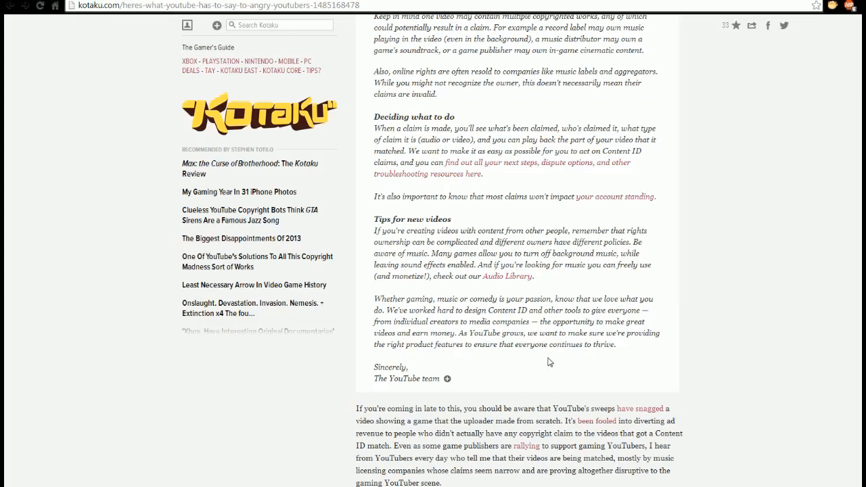
mouse_move(697, 355)
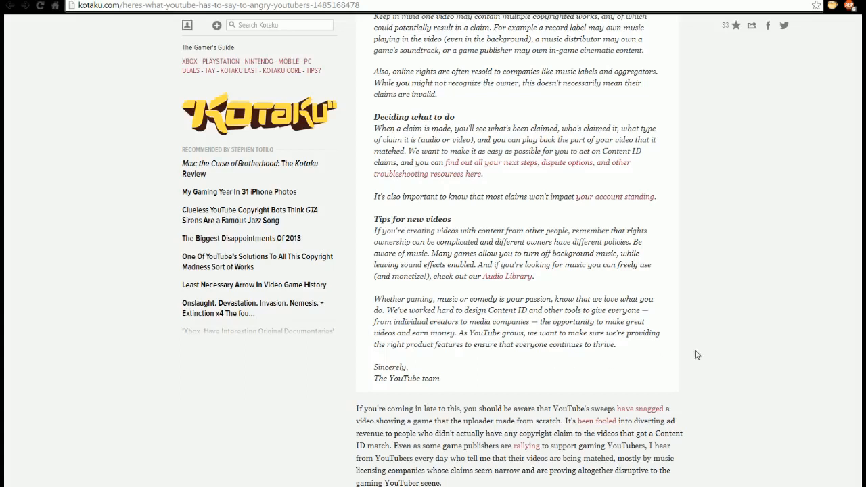
Scroll the Kotaku article past YouTube's sign-off to the related stories
scroll(down, 3)
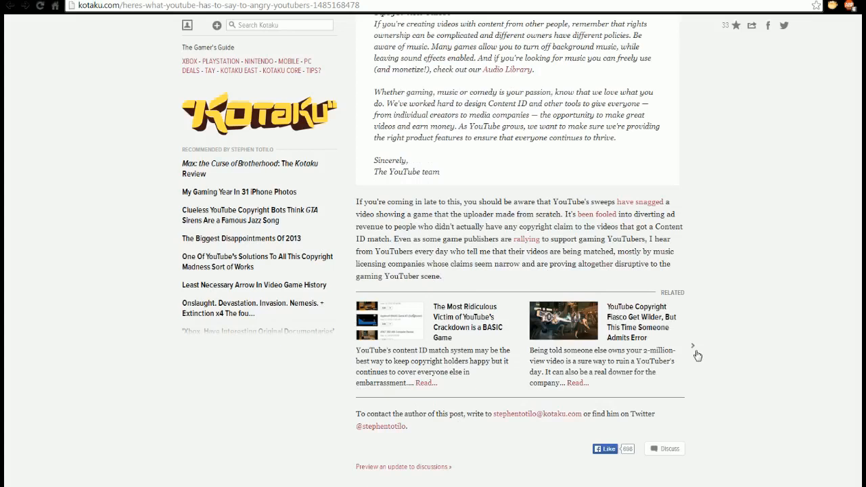